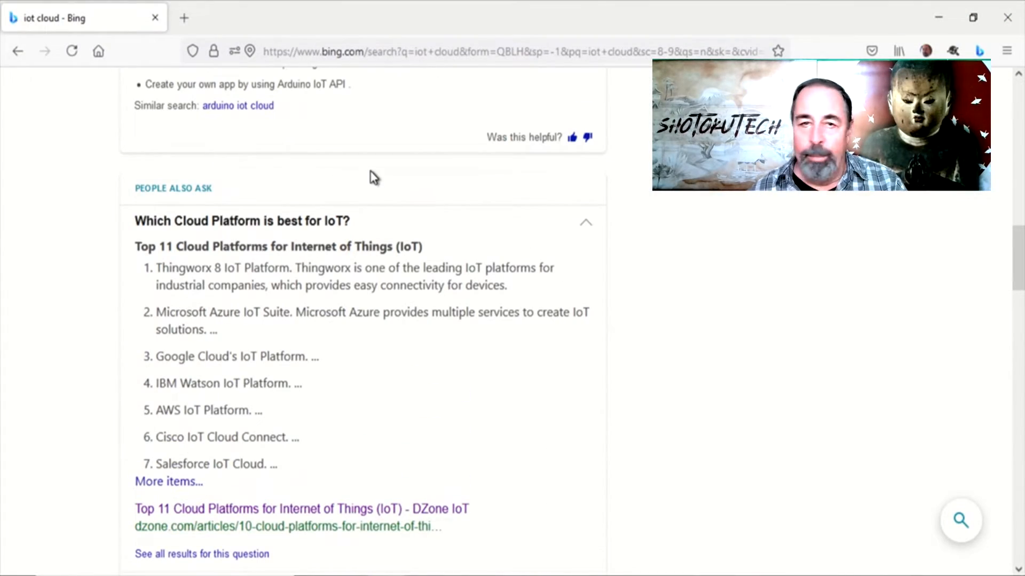
# Review the Azure IoT Hub and AWS IoT console pages, then go to the Arduino home page.
pyautogui.scroll(-3)
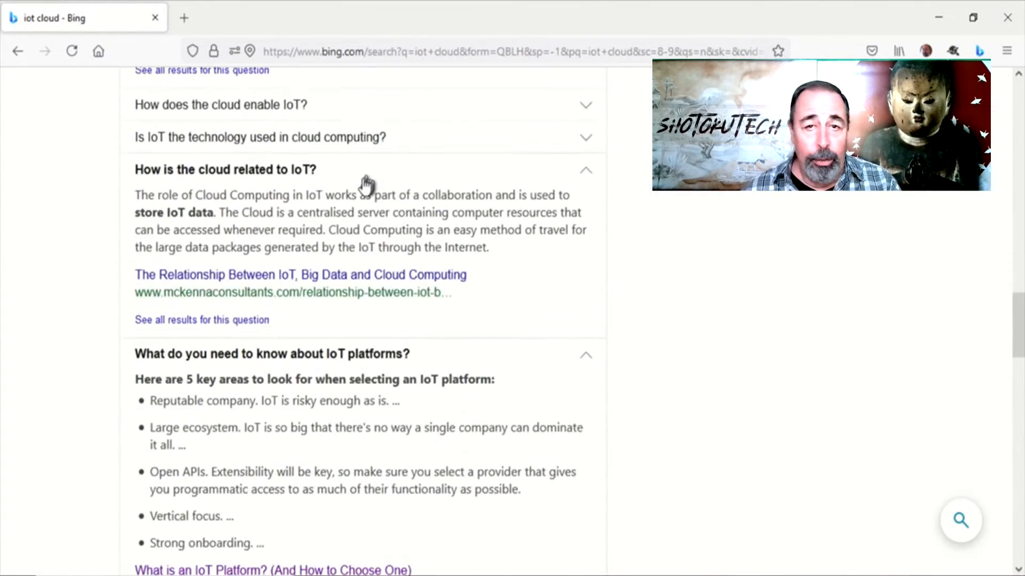
pyautogui.scroll(-3)
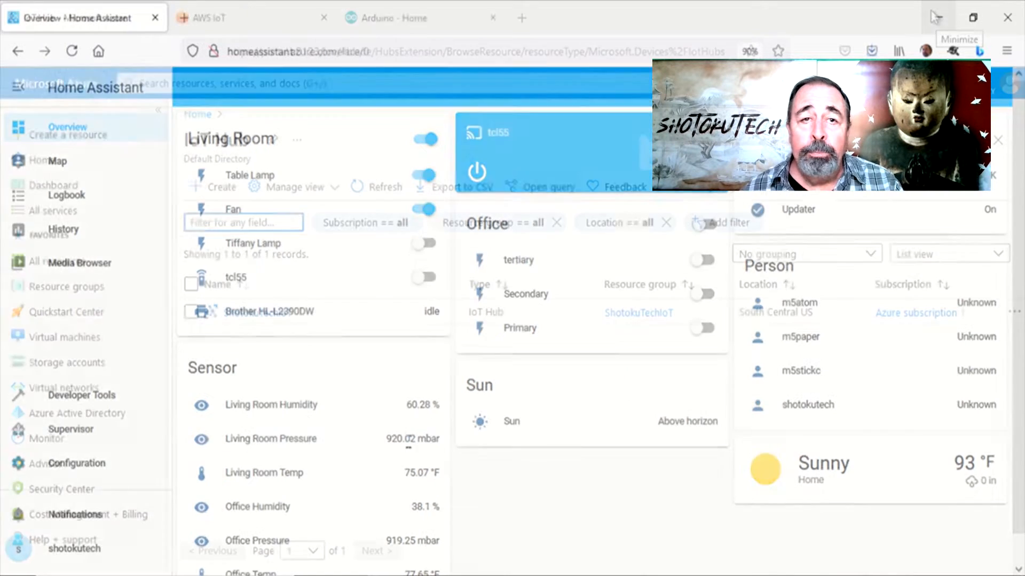
pyautogui.click(71, 18)
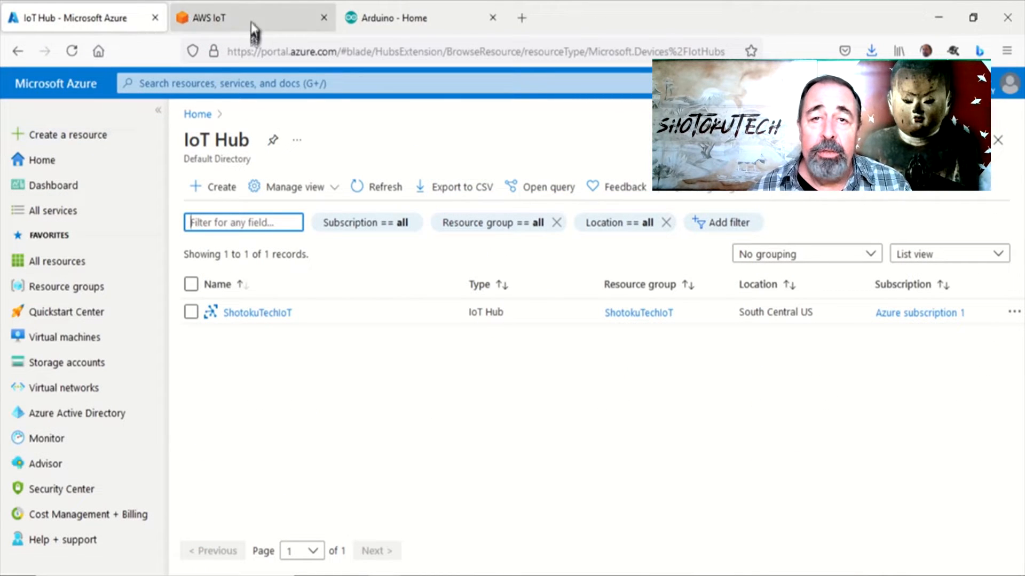
pyautogui.click(252, 18)
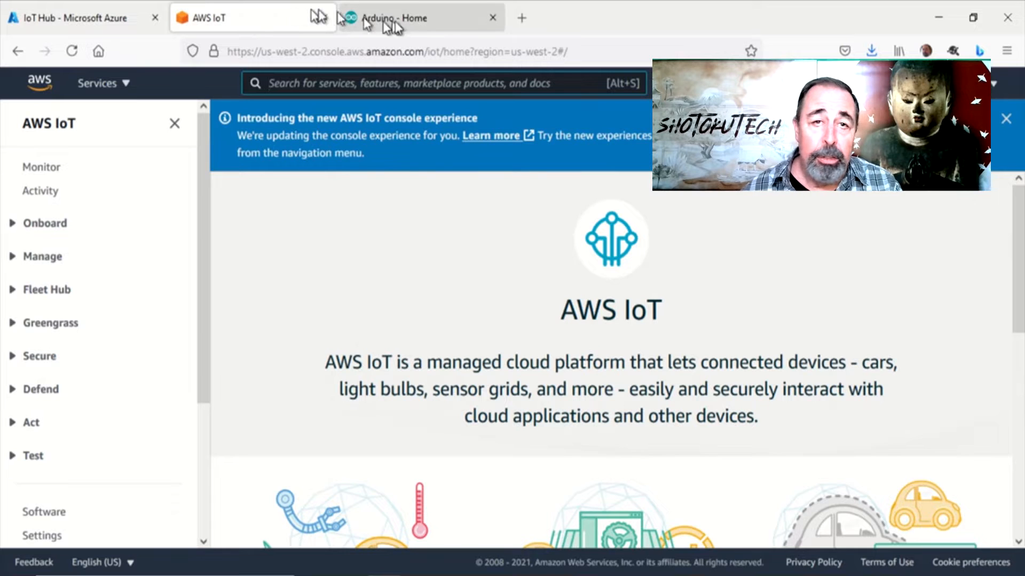
pyautogui.click(405, 18)
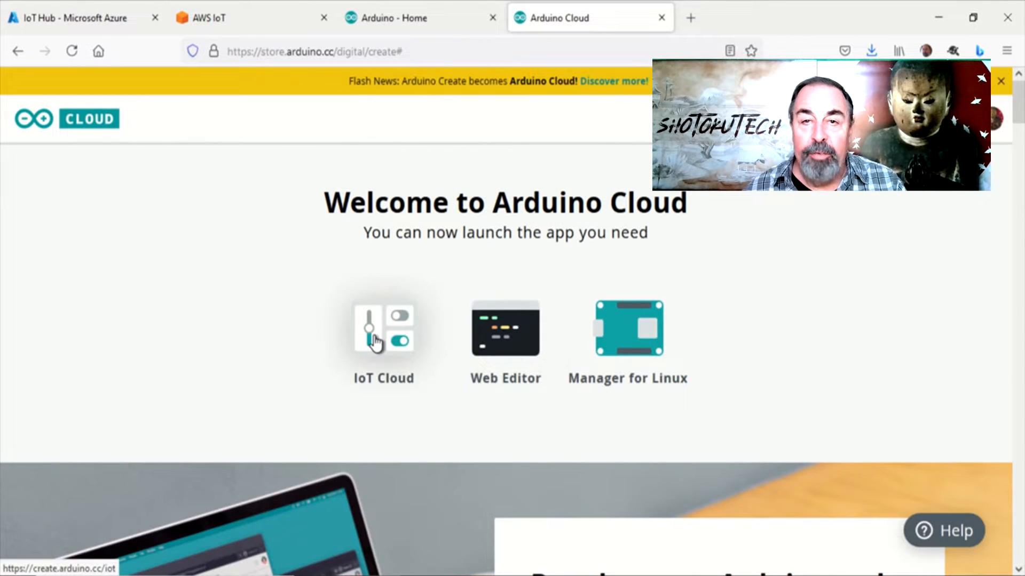
# Launch IoT Cloud and browse the Nano RP2040 Connect docs to the IoT Cloud setup tutorial.
pyautogui.click(383, 329)
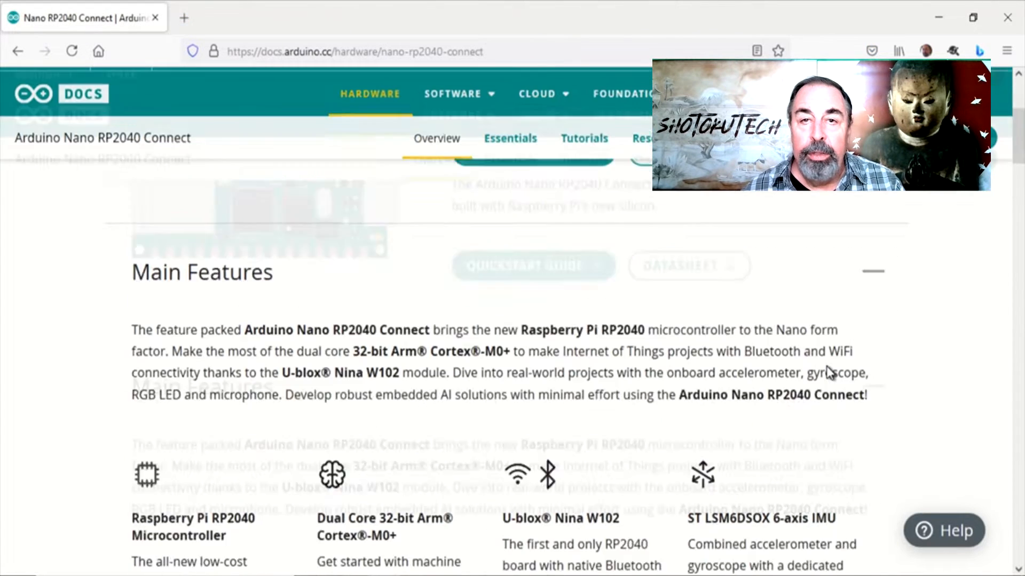
pyautogui.click(510, 138)
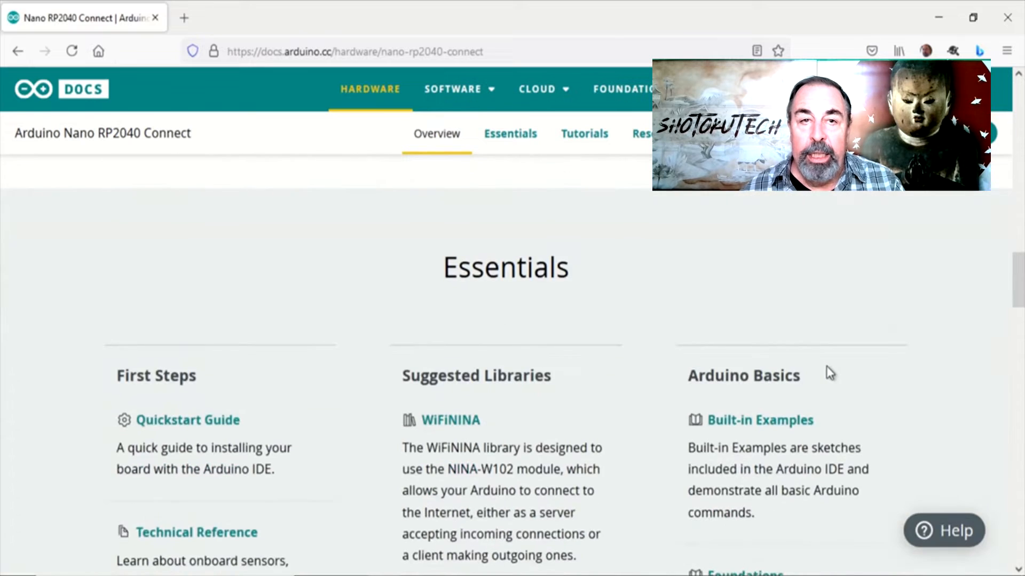
pyautogui.click(585, 133)
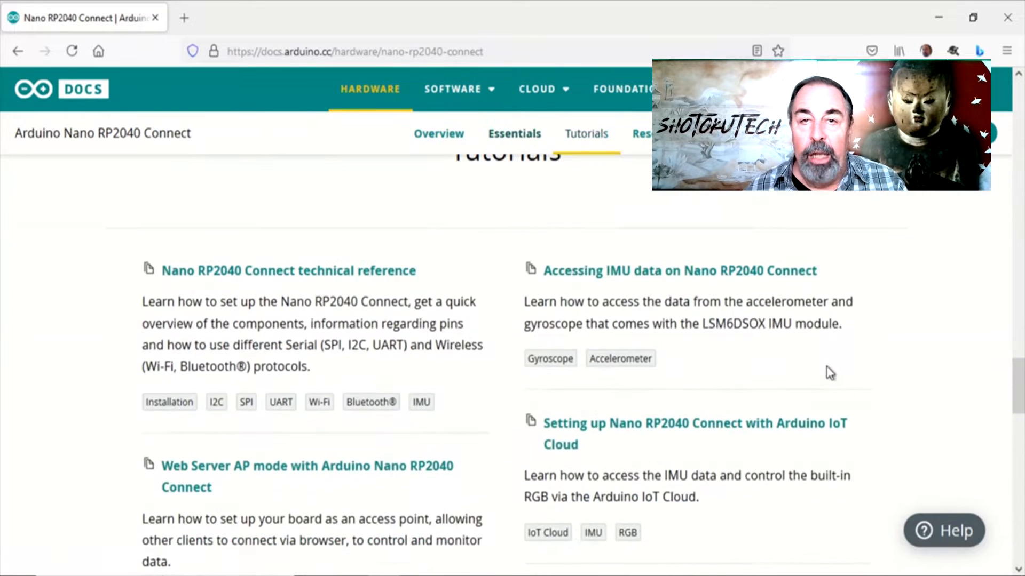
pyautogui.scroll(-3)
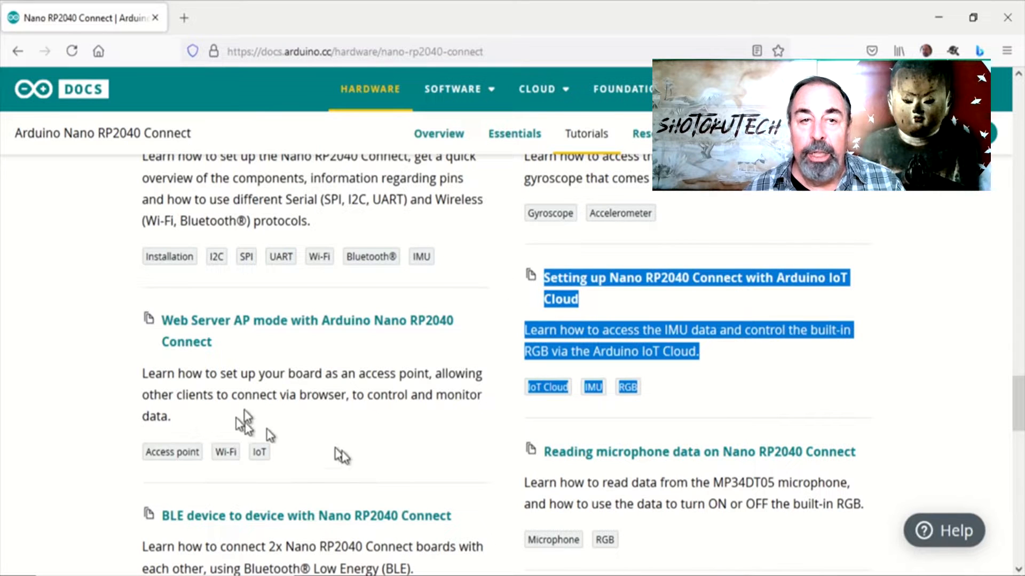
pyautogui.click(452, 88)
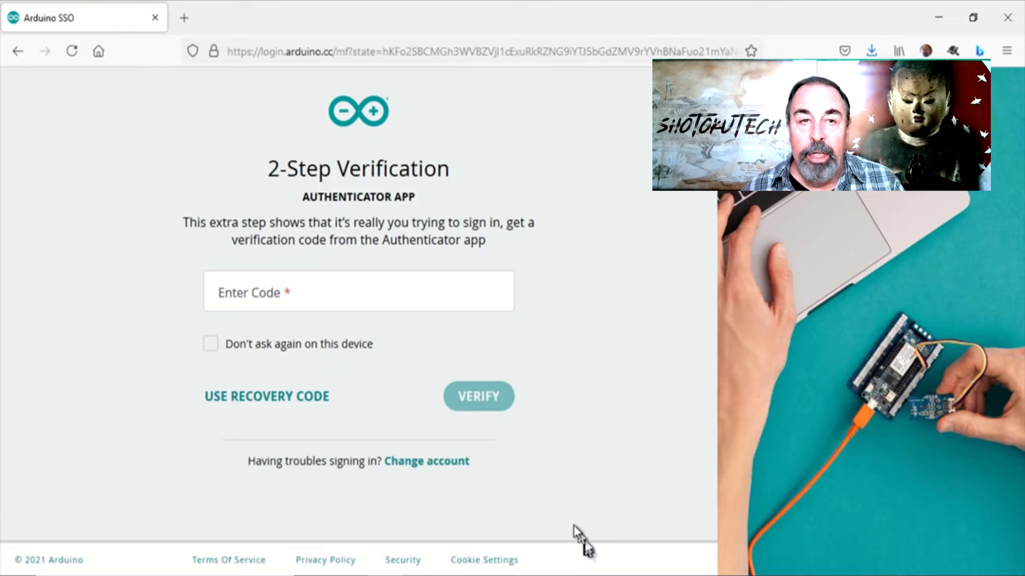
pyautogui.moveTo(570, 528)
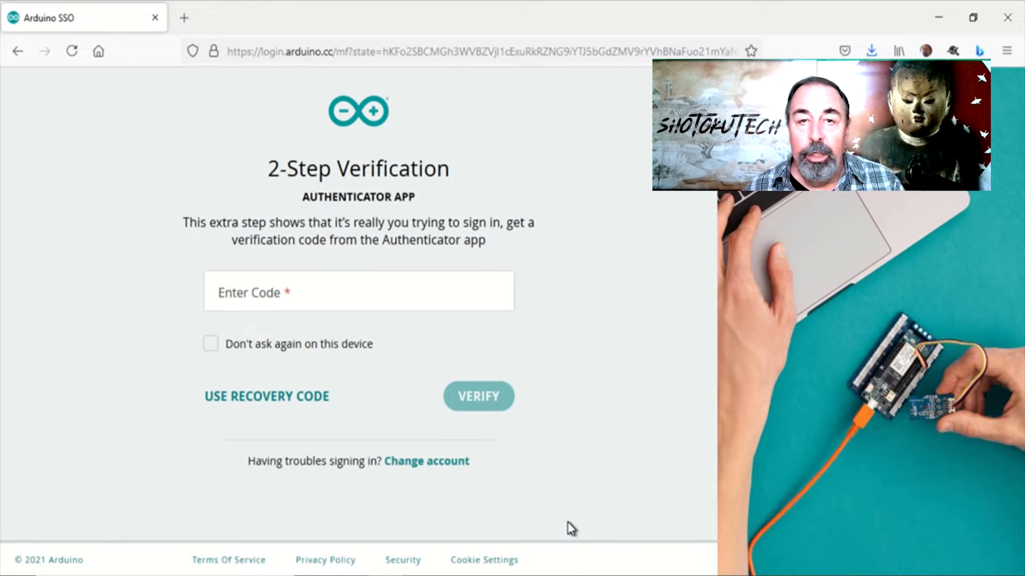
# Begin entering the authenticator code on the 2-Step Verification page.
pyautogui.click(359, 291)
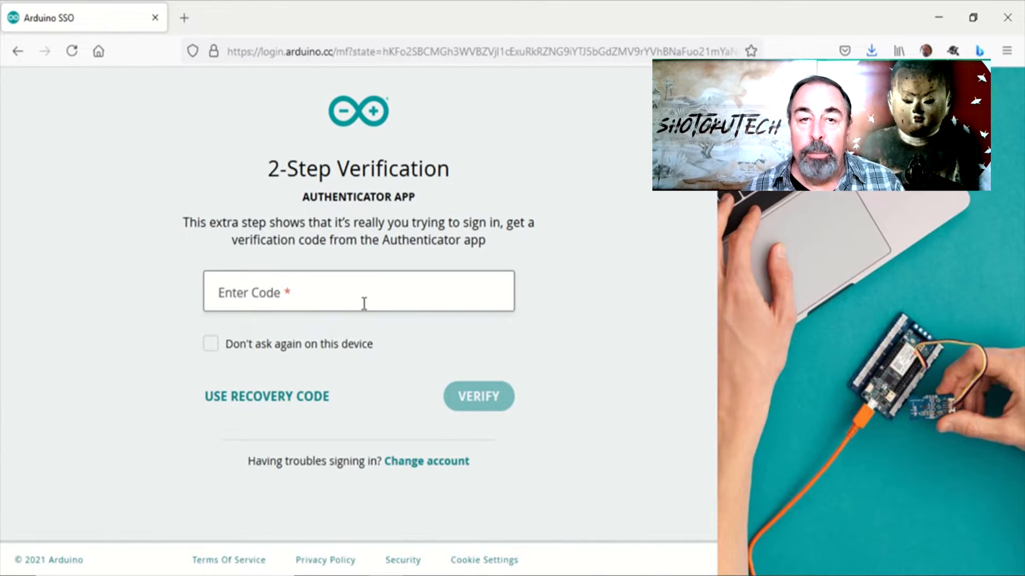
pyautogui.click(210, 343)
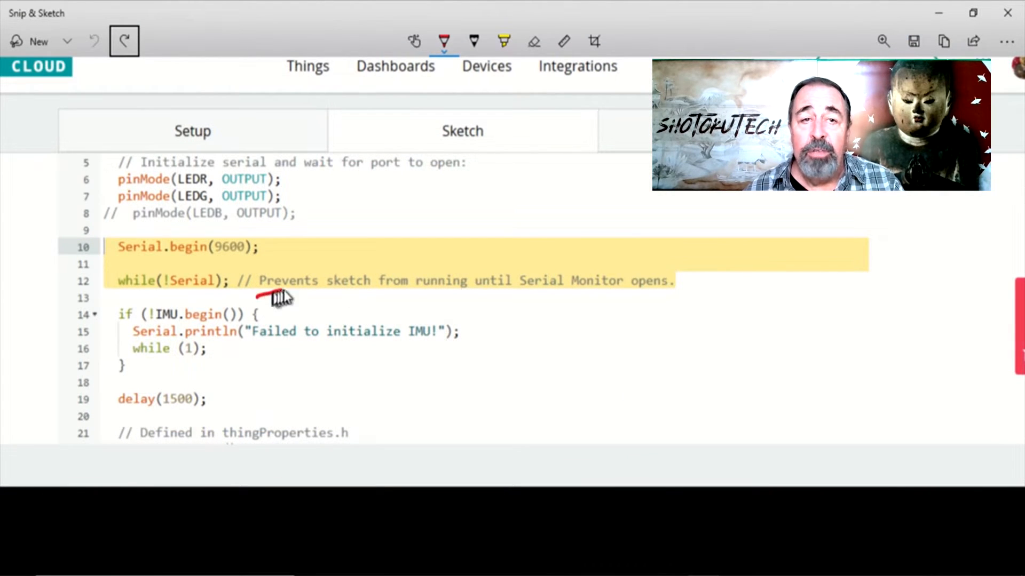
# Draw a red line under the while(!Serial) comment about waiting for the Serial Monitor.
pyautogui.moveTo(261, 292); pyautogui.dragTo(458, 299)
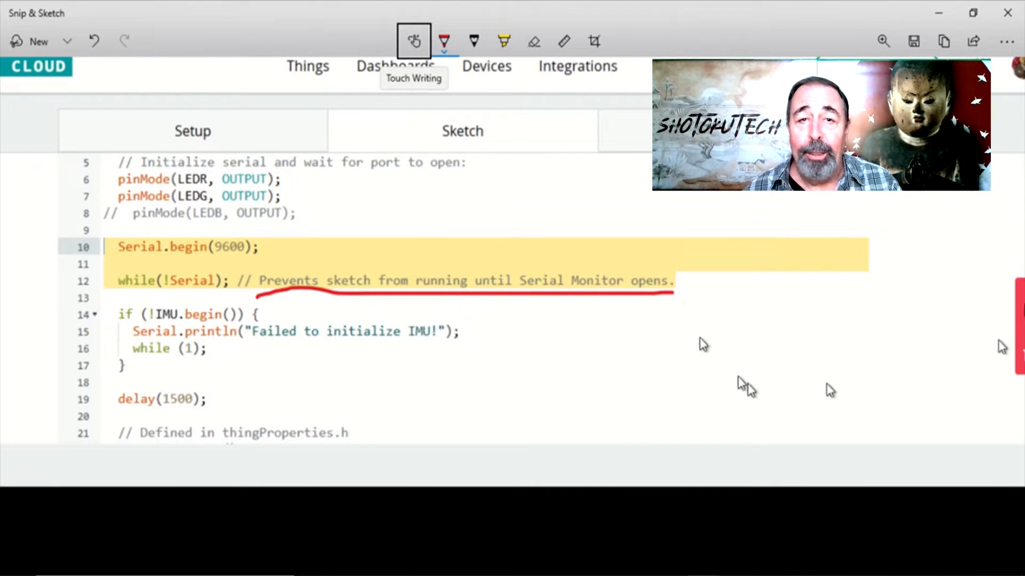
pyautogui.moveTo(1009, 11)
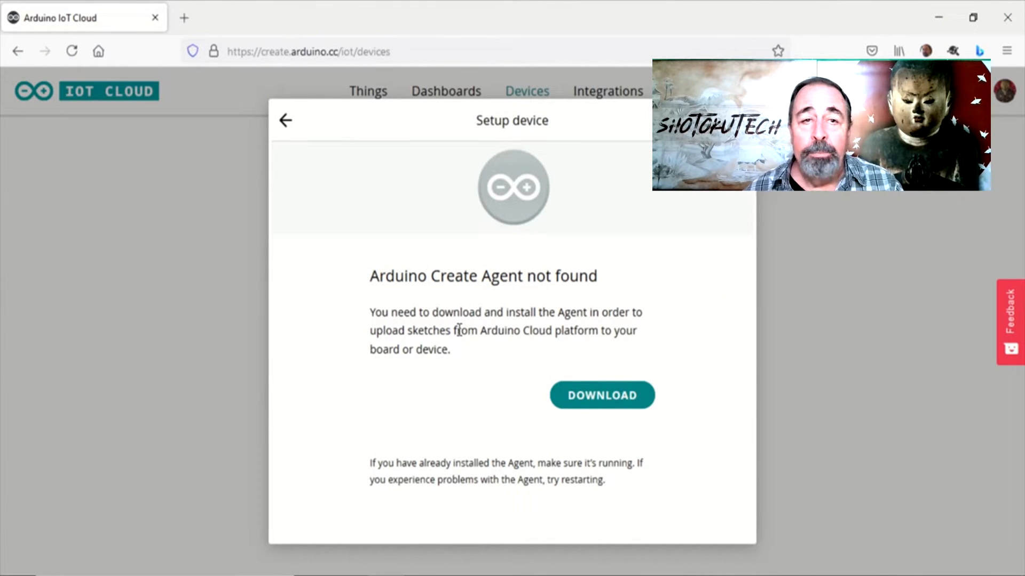
# Dismiss the agent-not-found screen and start adding a new device for detection.
pyautogui.click(285, 120)
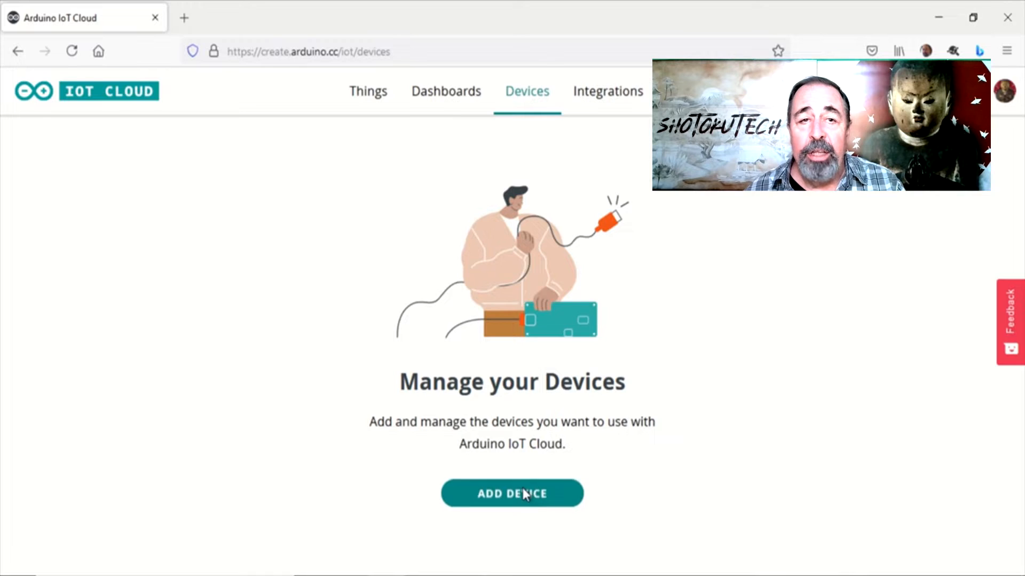
pyautogui.click(511, 493)
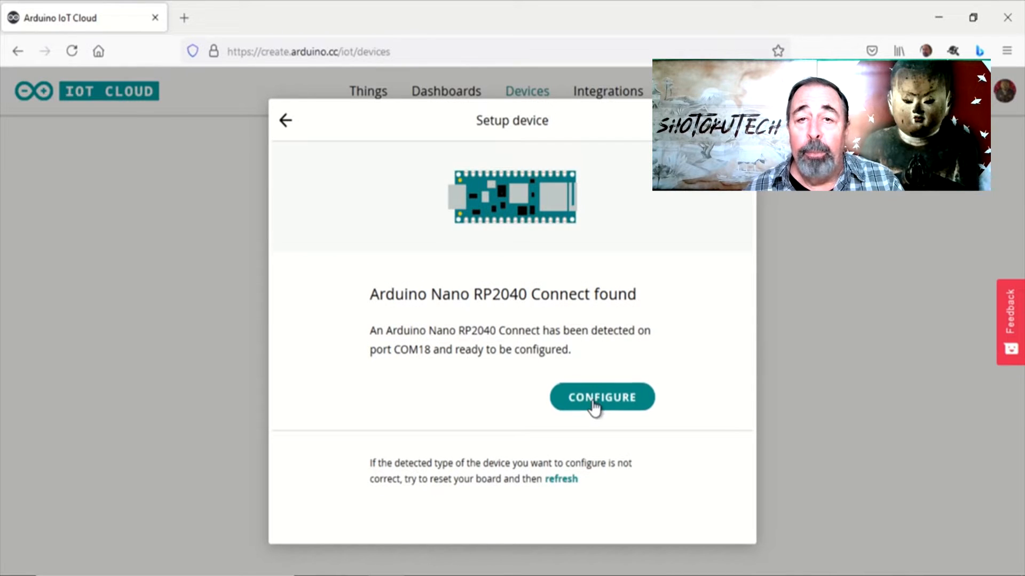
# Configure the detected Nano RP2040 Connect with a regenerated random name and finish setup.
pyautogui.click(601, 397)
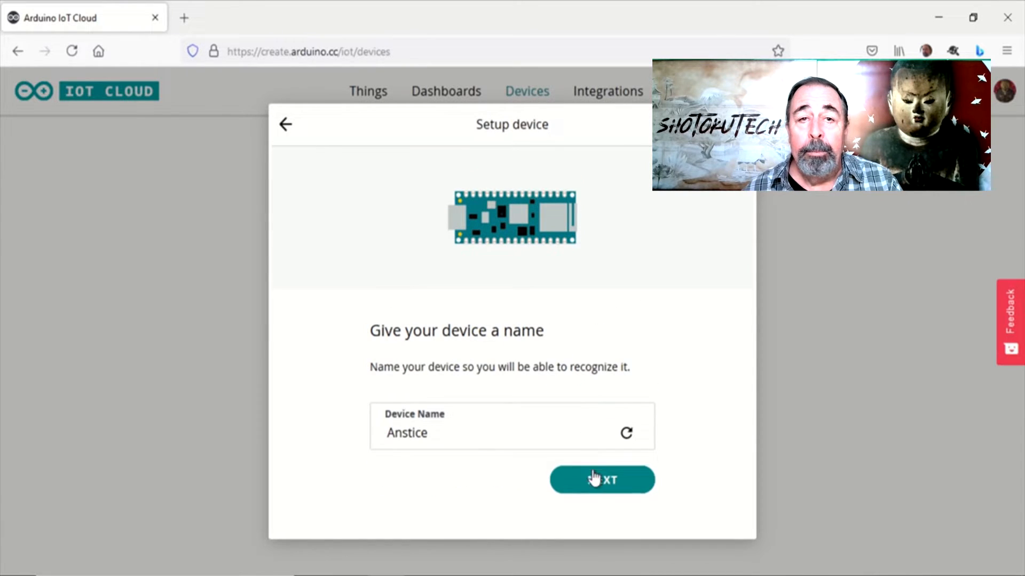
pyautogui.click(625, 433)
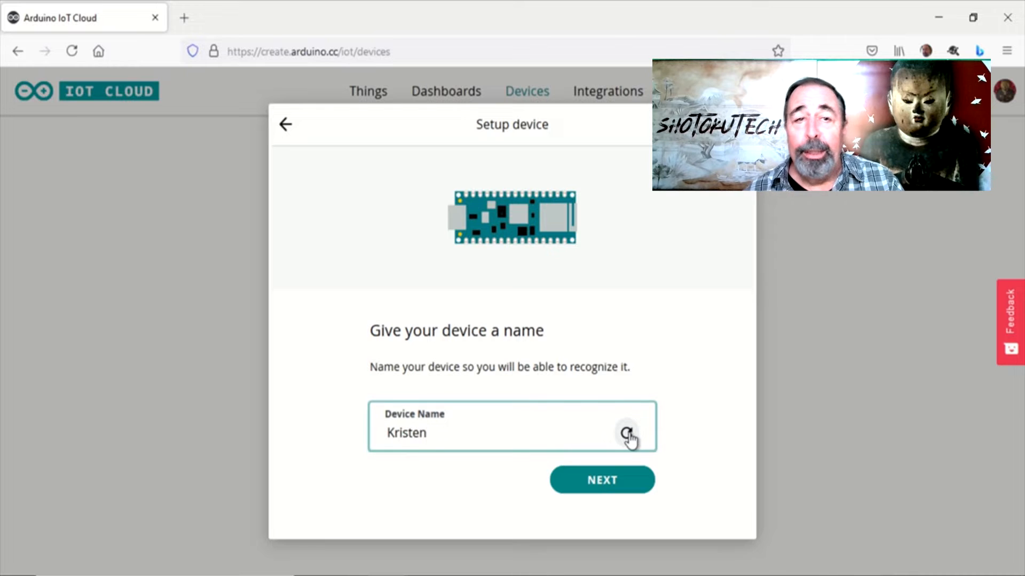
pyautogui.click(601, 479)
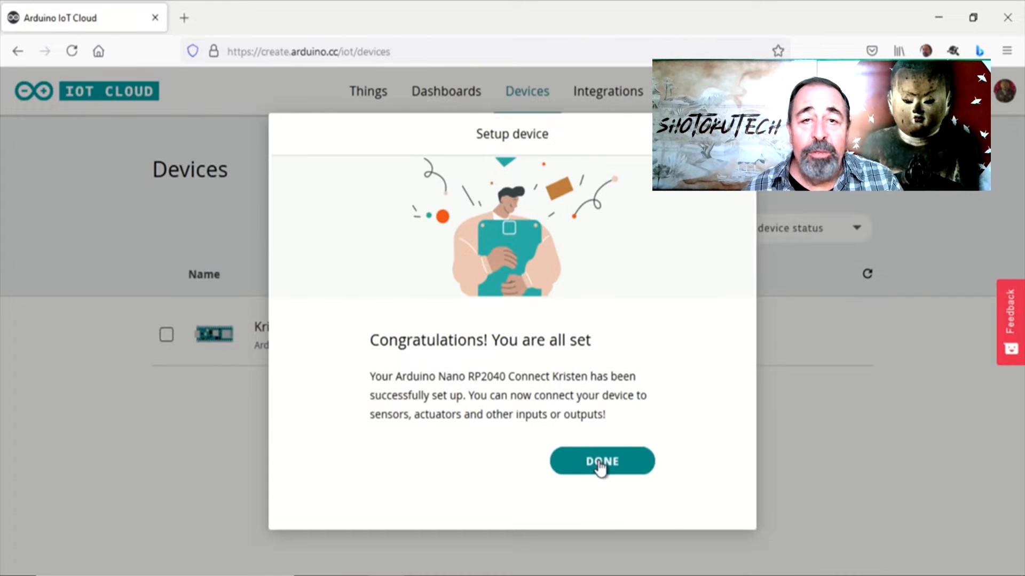
pyautogui.click(600, 461)
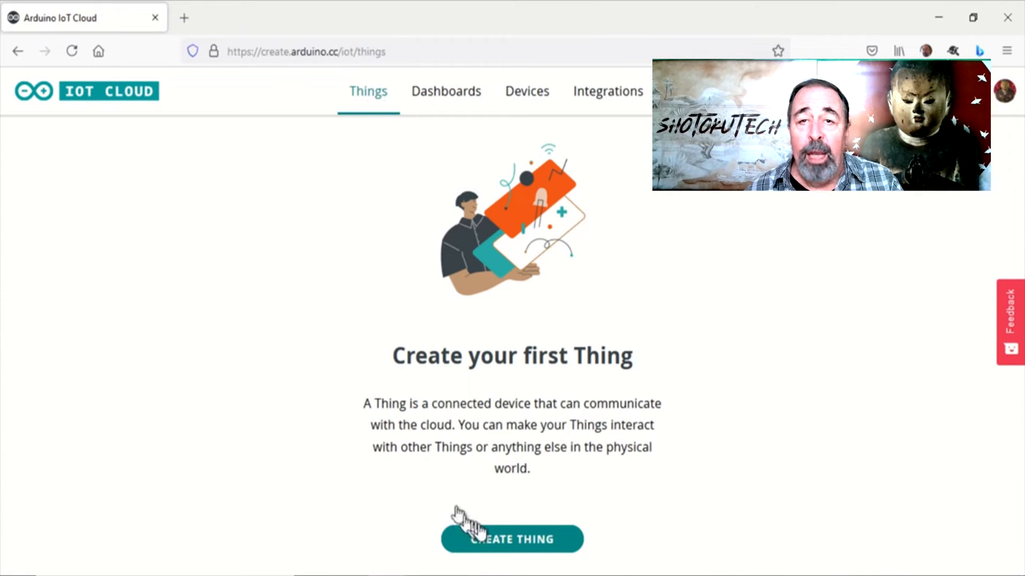
# Create a new Thing and associate the Nano RP2040 Connect as its device.
pyautogui.click(511, 539)
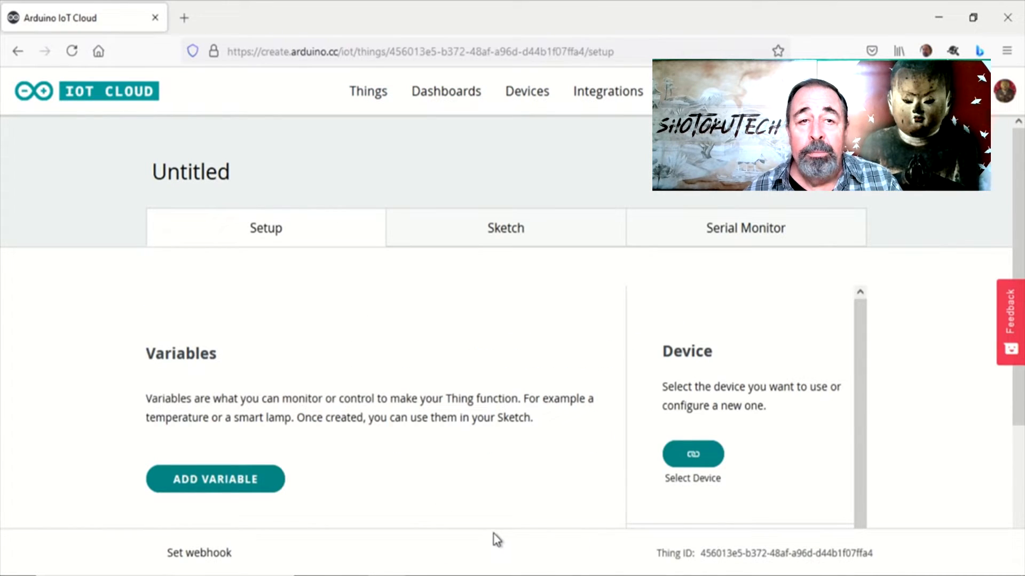
pyautogui.click(692, 453)
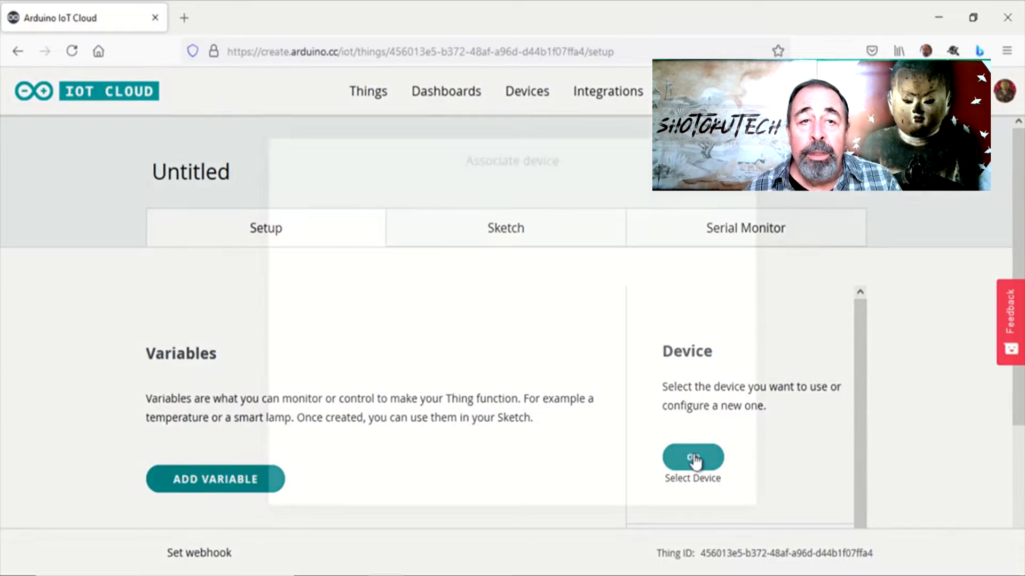
pyautogui.click(691, 458)
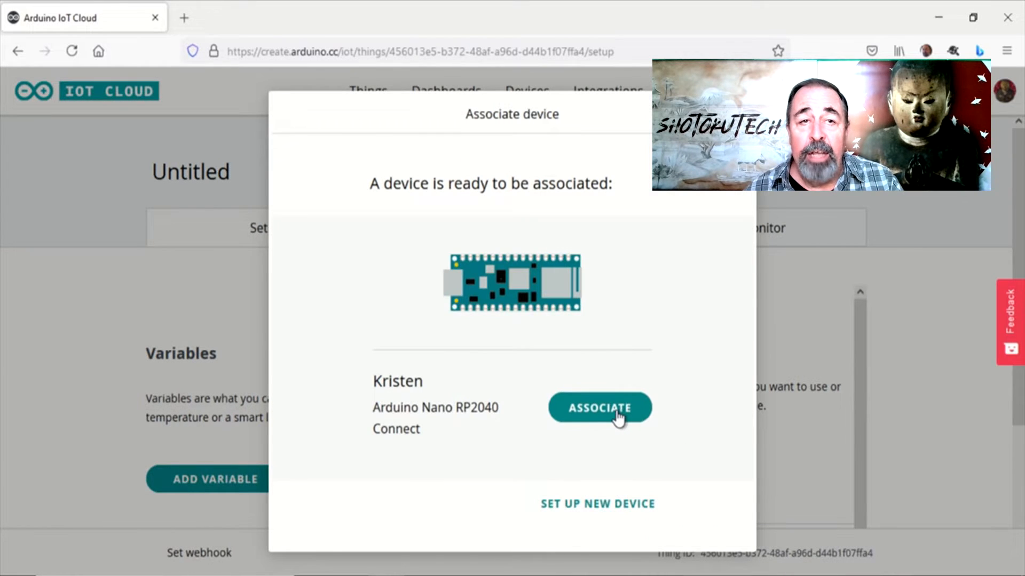
pyautogui.click(599, 406)
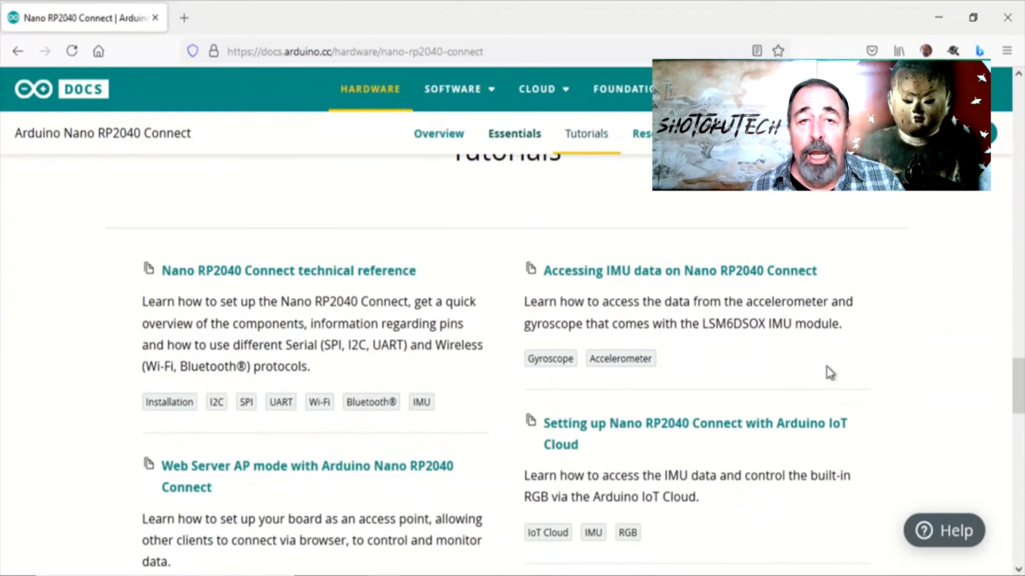
# Highlight the 'Setting up Nano RP2040 Connect with Arduino IoT Cloud' tutorial entry.
pyautogui.scroll(-3)
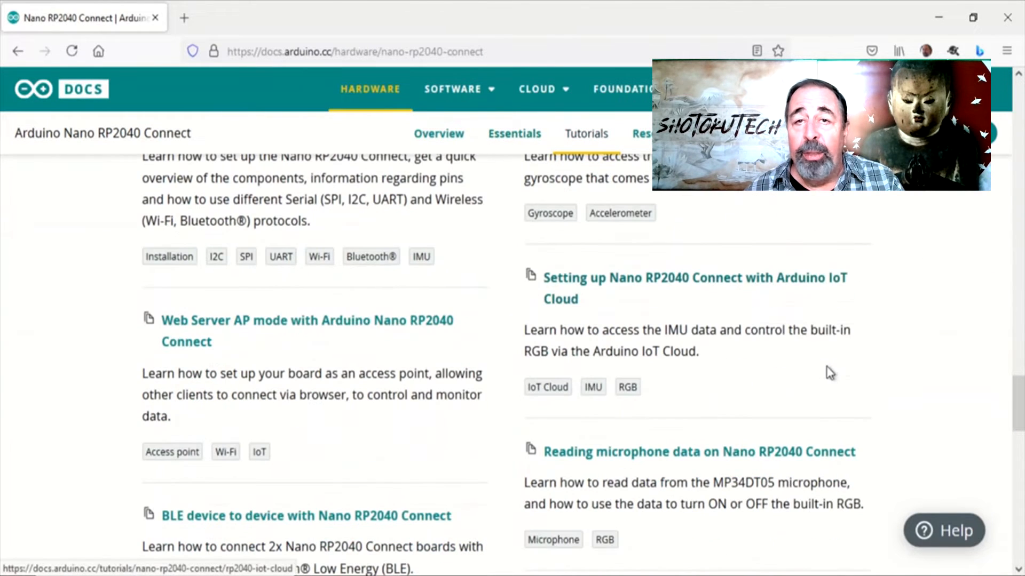
pyautogui.moveTo(837, 379)
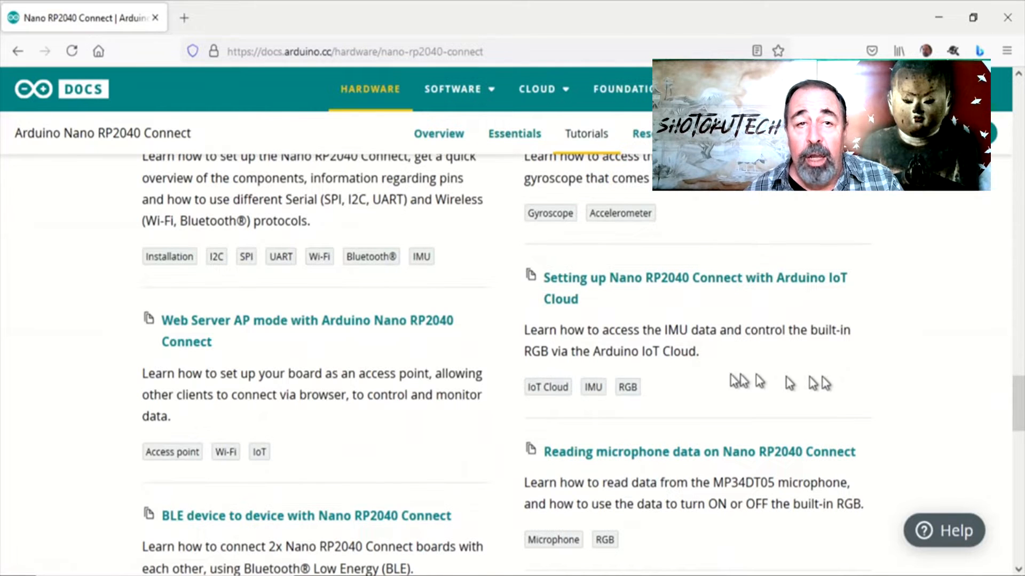
pyautogui.moveTo(572, 299); pyautogui.dragTo(640, 386)
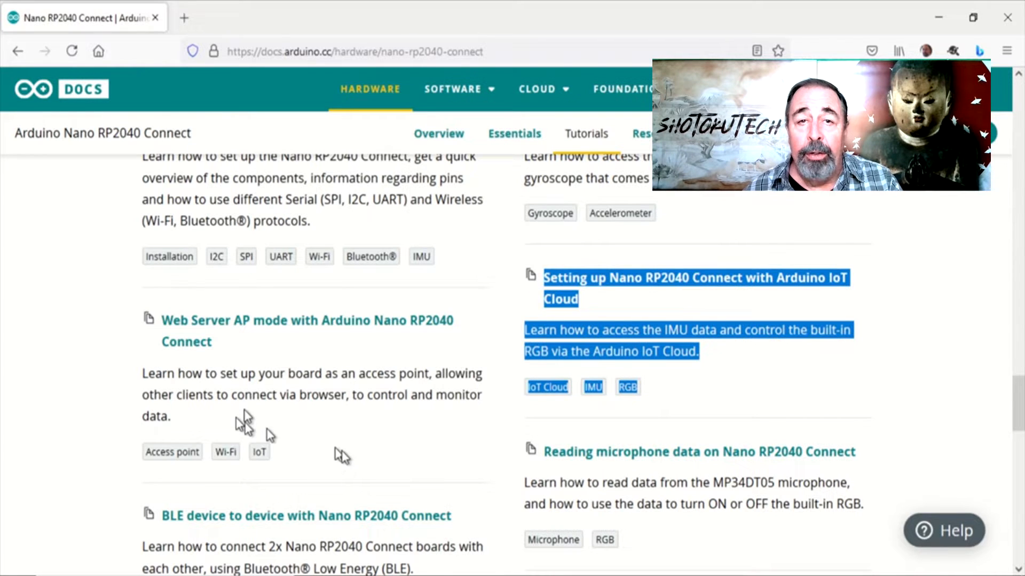
pyautogui.moveTo(391, 468)
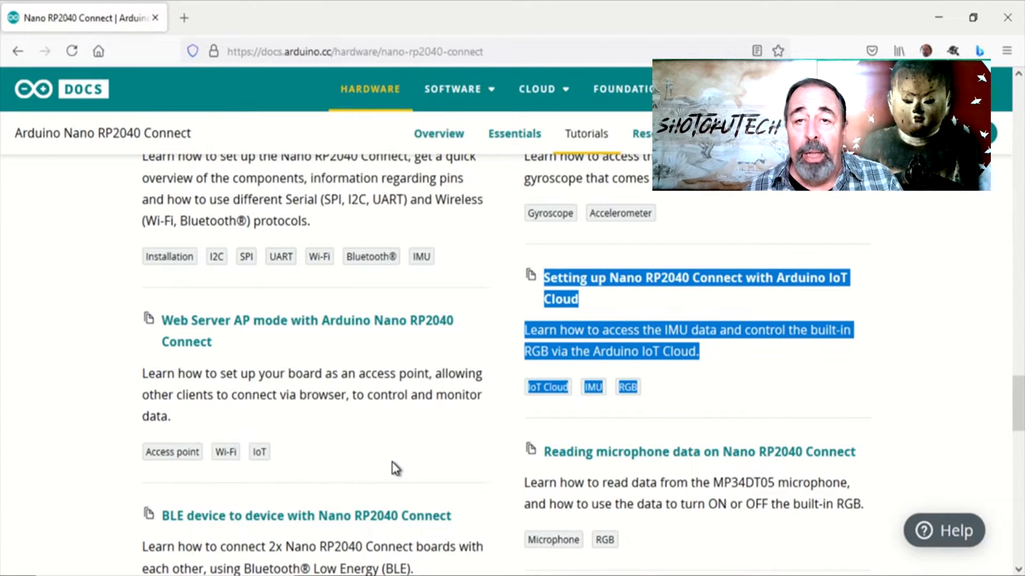
pyautogui.moveTo(392, 451)
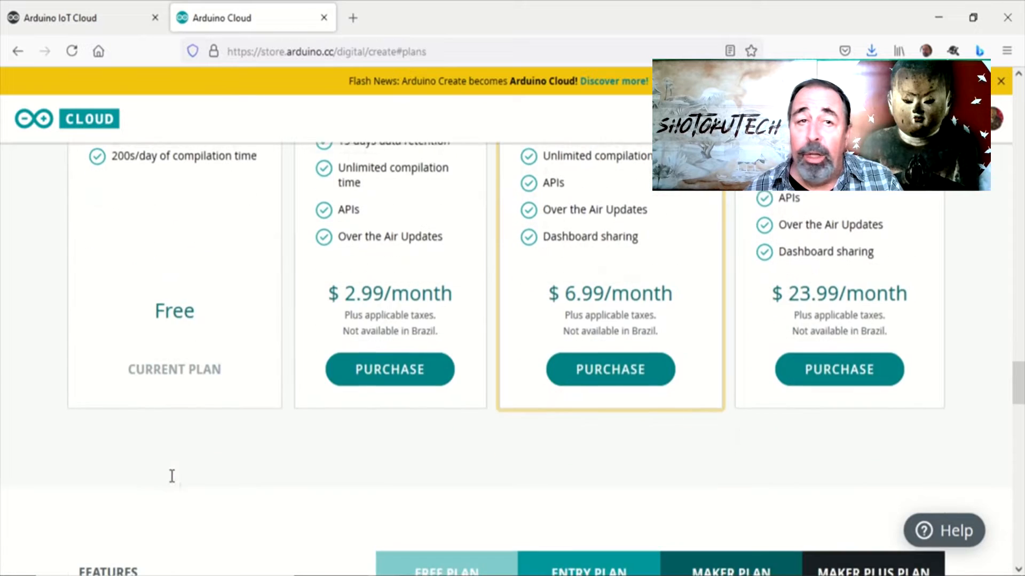
pyautogui.scroll(-3)
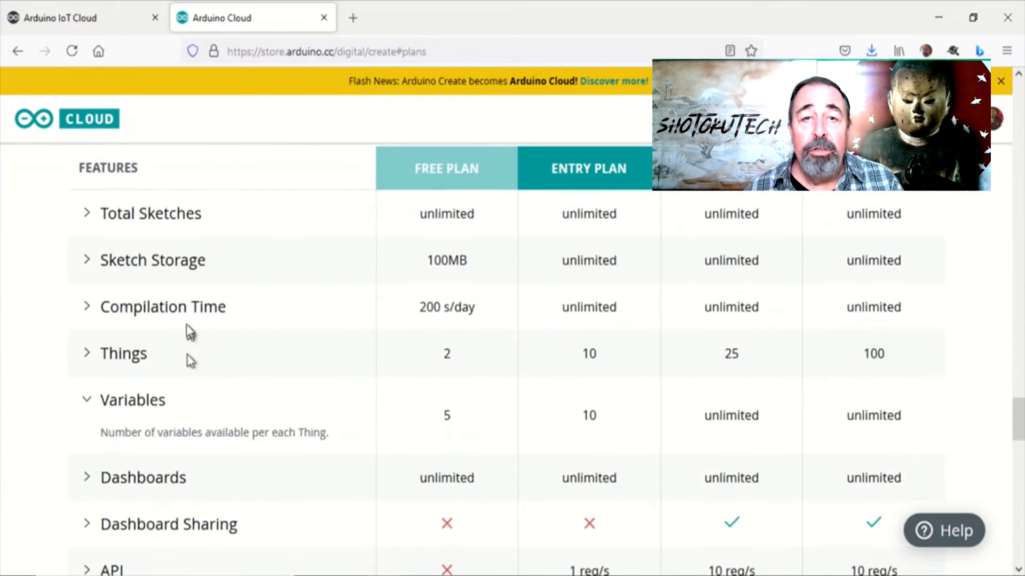
pyautogui.doubleClick(446, 353)
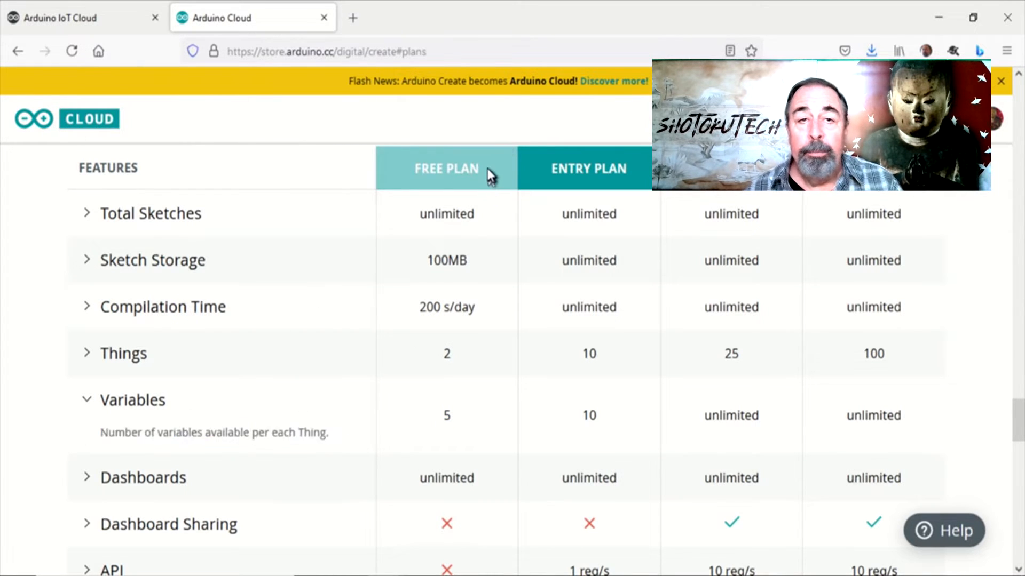
pyautogui.doubleClick(446, 168)
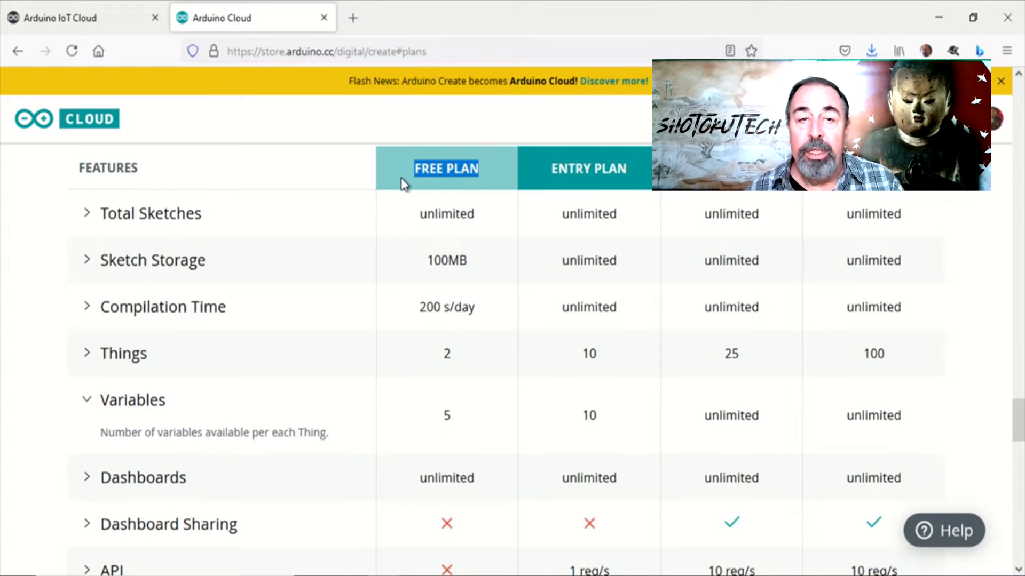
# Create read-only Floating Point Number variables a_x, a_y and a_z on the Thing.
pyautogui.click(215, 479)
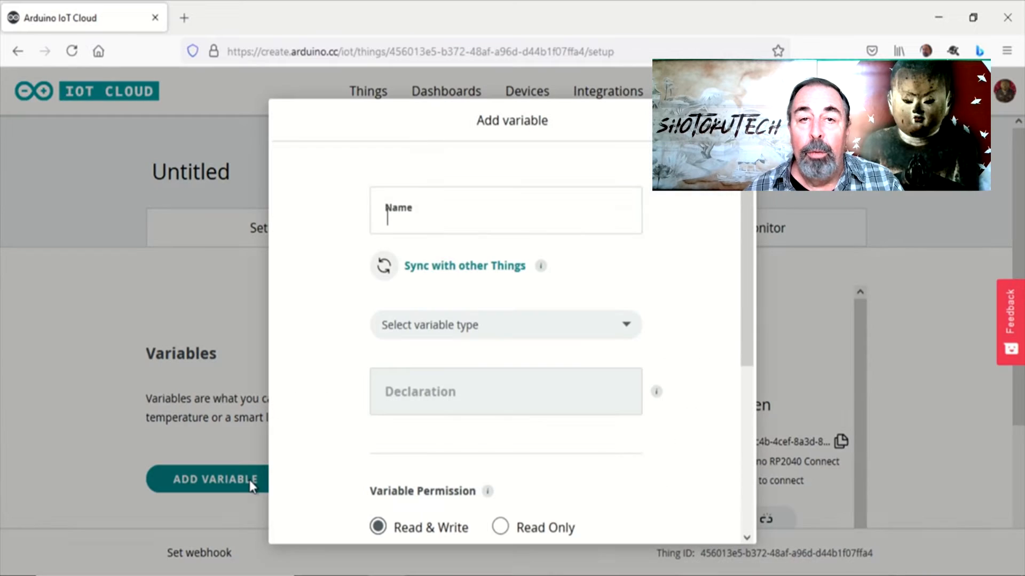
pyautogui.write('a_x')
pyautogui.click(506, 324)
pyautogui.write('f')
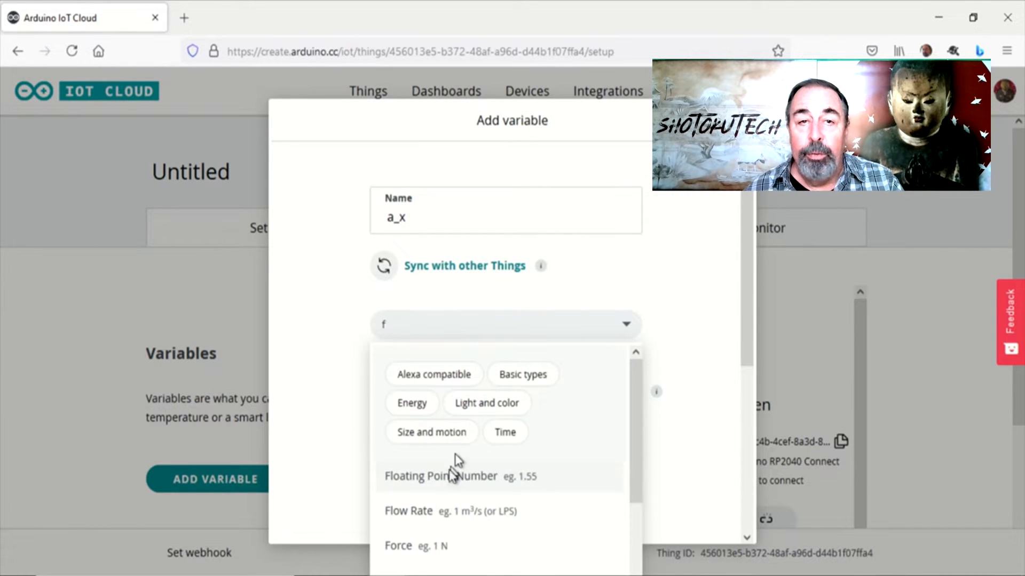
pyautogui.click(441, 476)
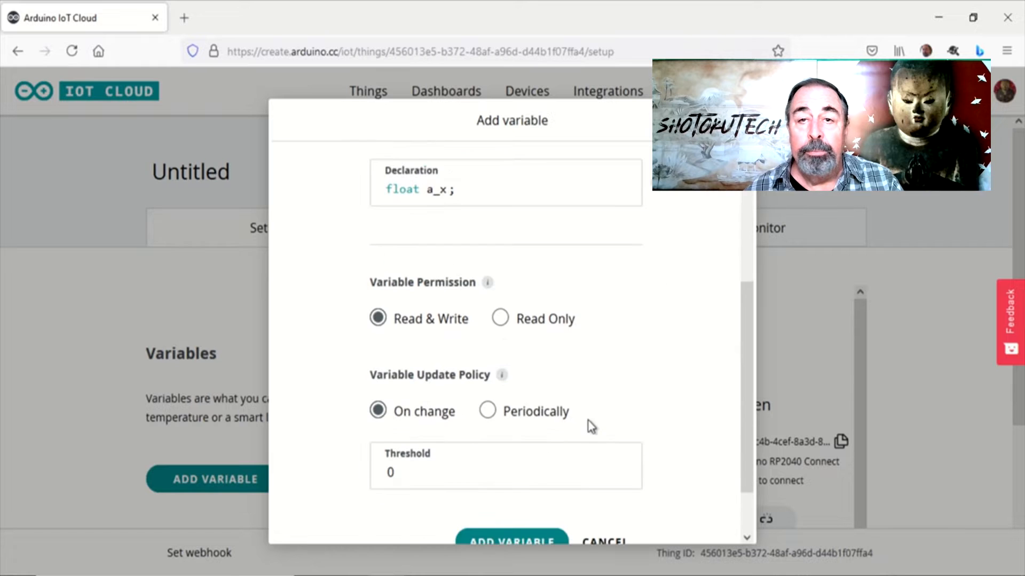
pyautogui.click(511, 539)
pyautogui.write('a_y')
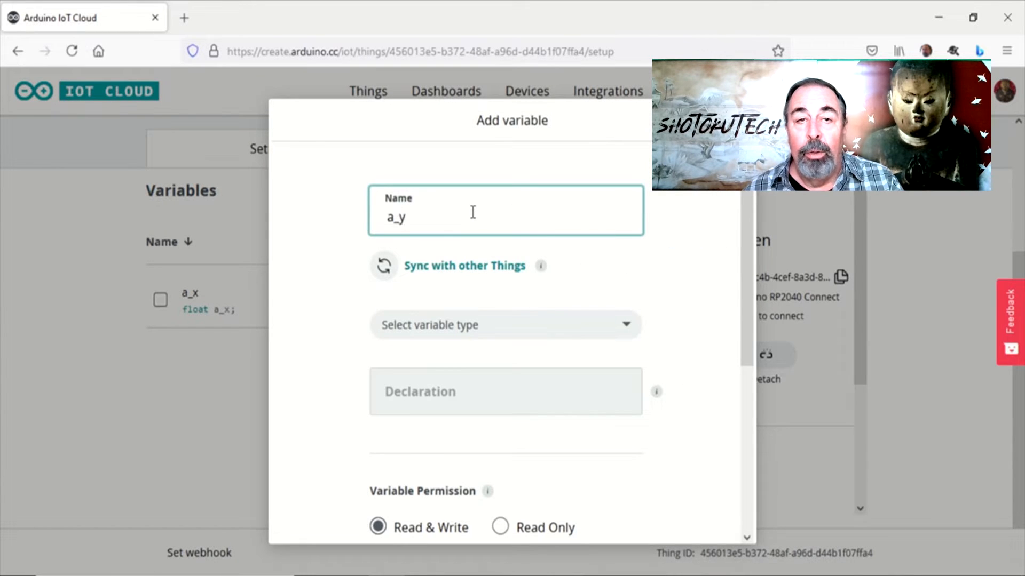
pyautogui.click(505, 325)
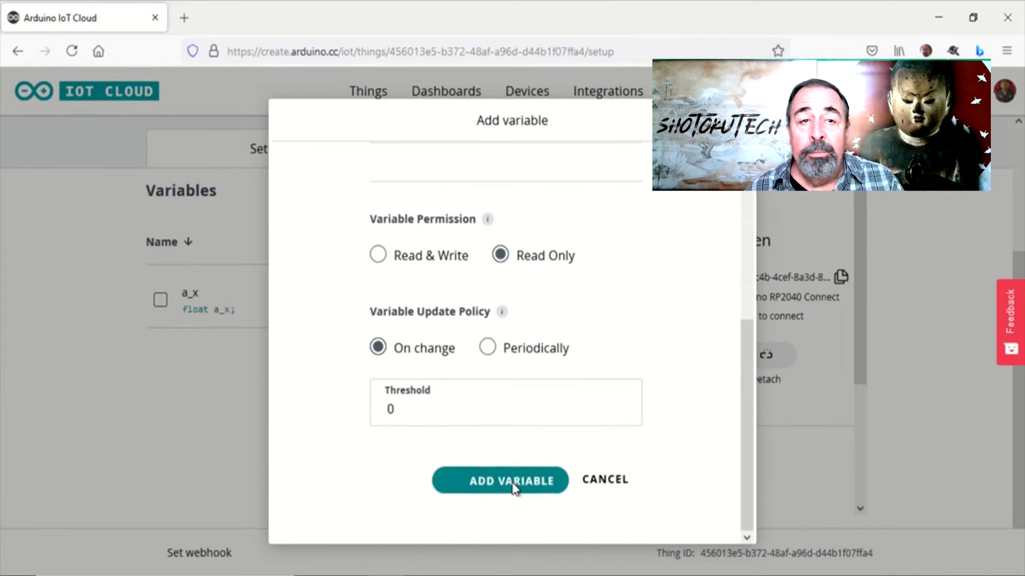
pyautogui.click(500, 479)
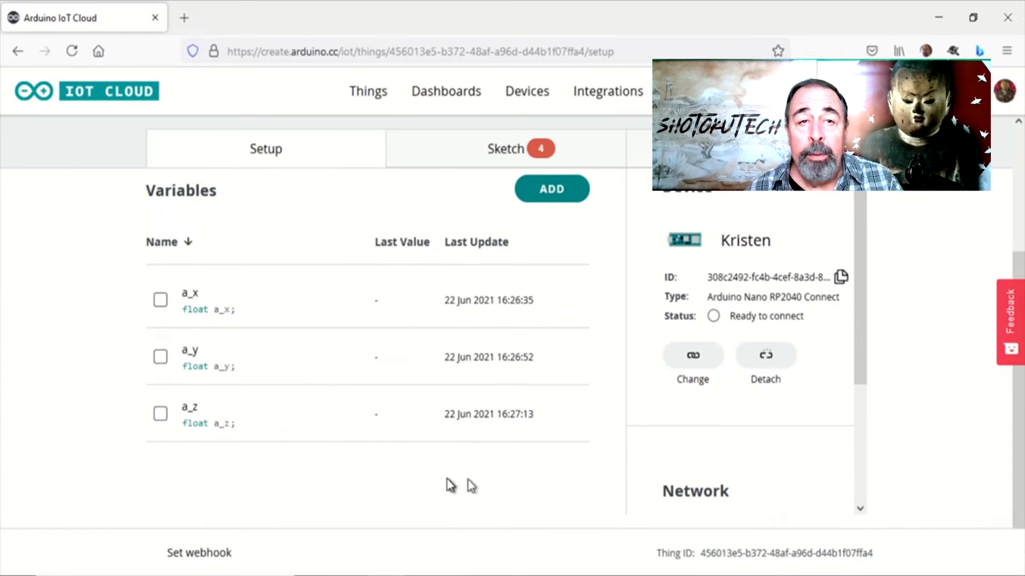
# Create Boolean variable red on the Thing.
pyautogui.click(551, 189)
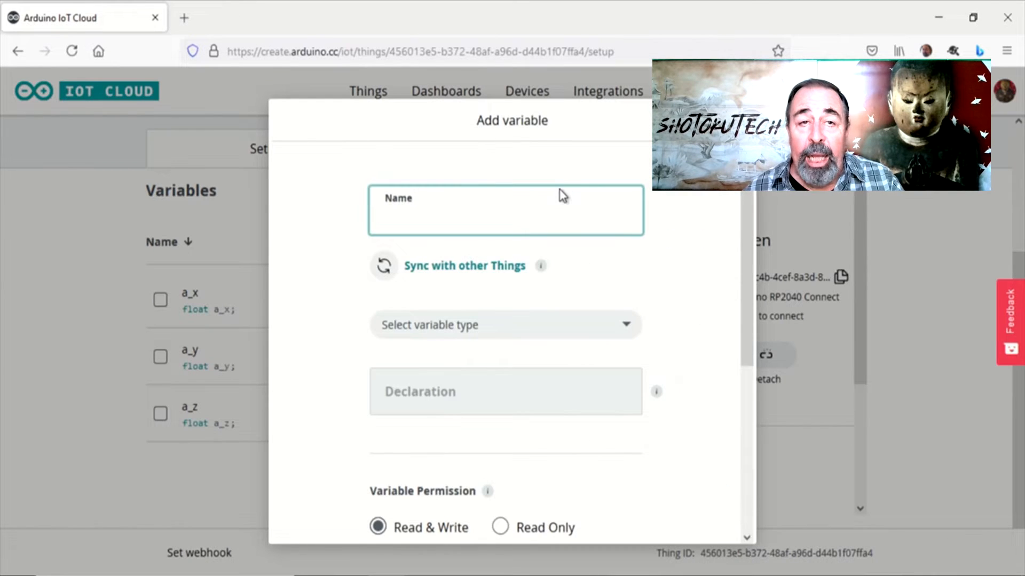
pyautogui.write('red')
pyautogui.click(506, 324)
pyautogui.write('b')
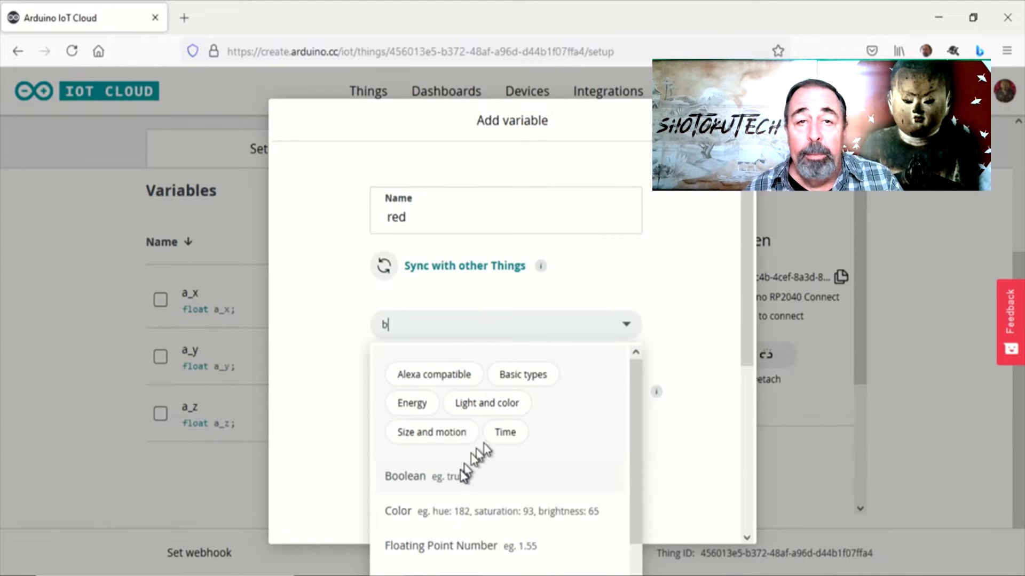
pyautogui.click(405, 476)
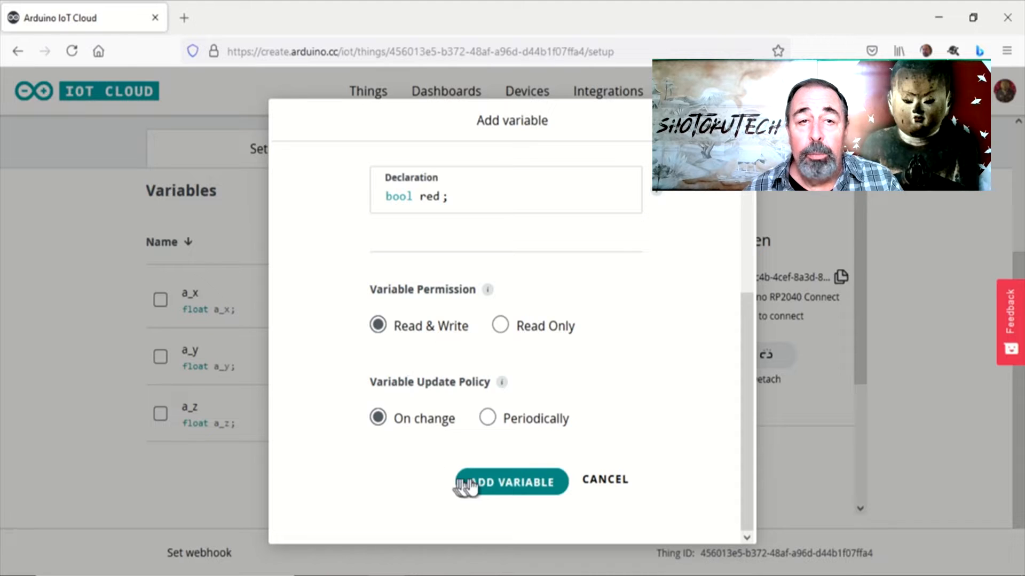
pyautogui.click(511, 481)
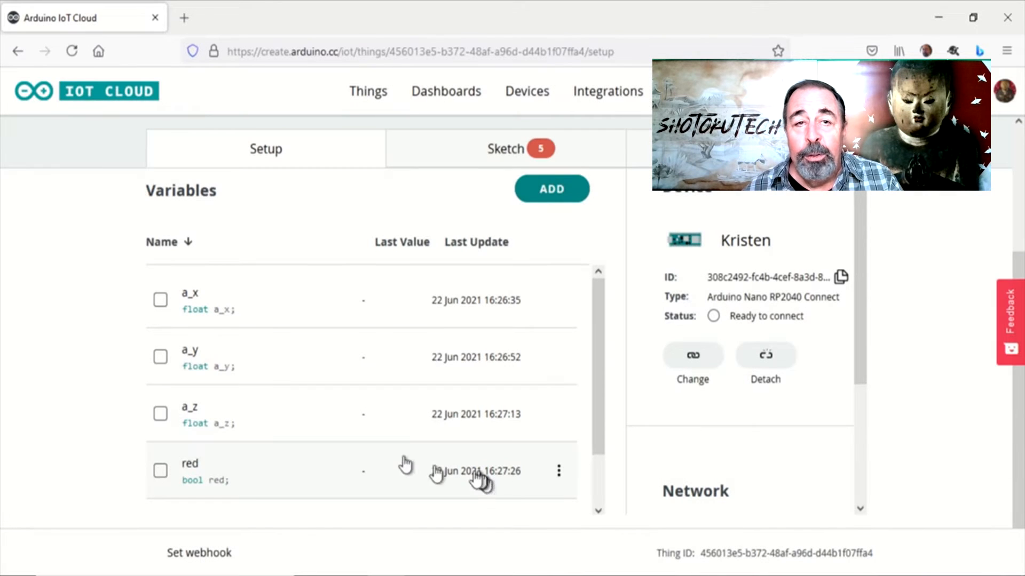
# Create Boolean variable green, then bring up the tutorial's Step 4 code snippet.
pyautogui.click(551, 189)
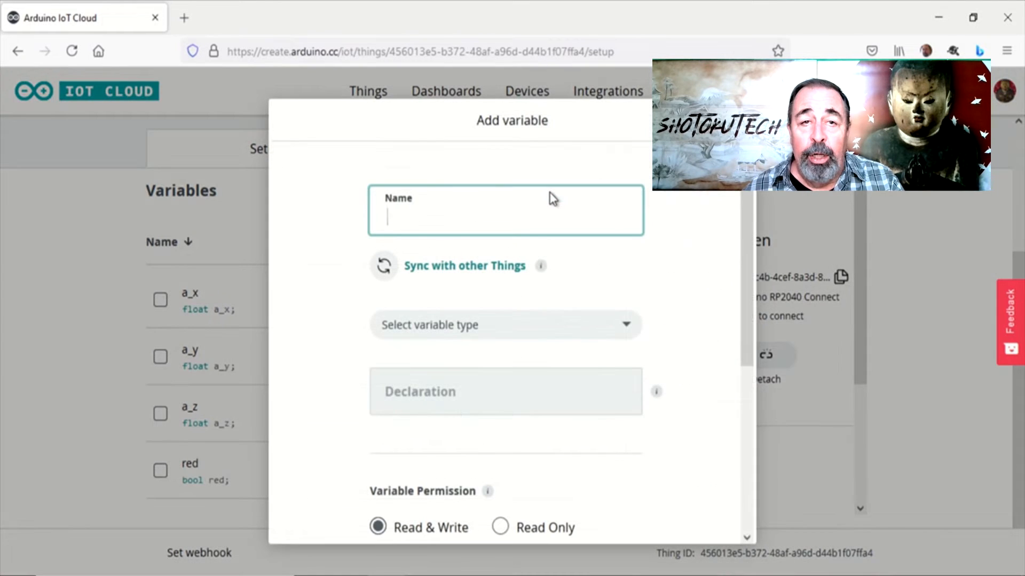
pyautogui.write('green')
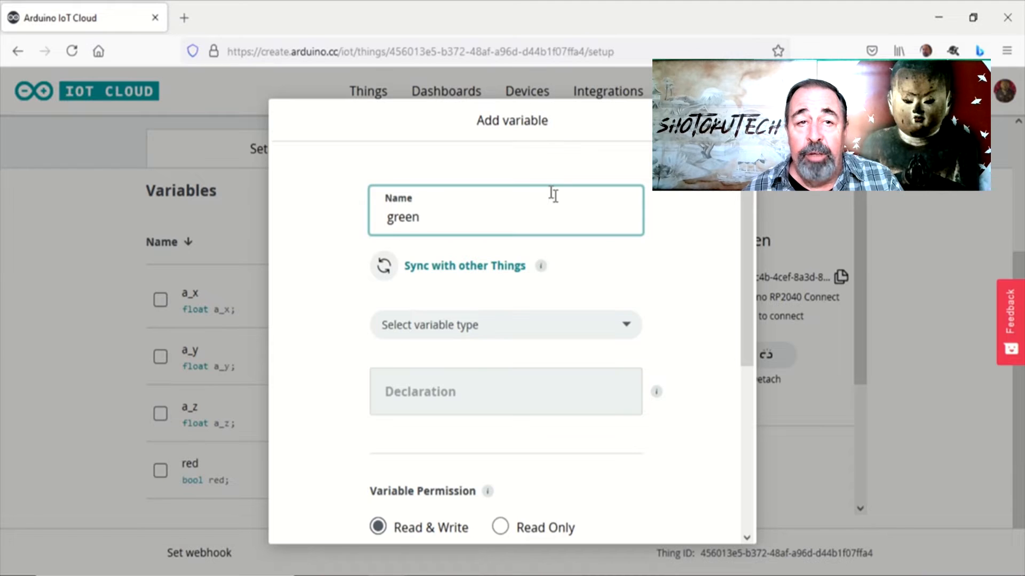
pyautogui.click(503, 325)
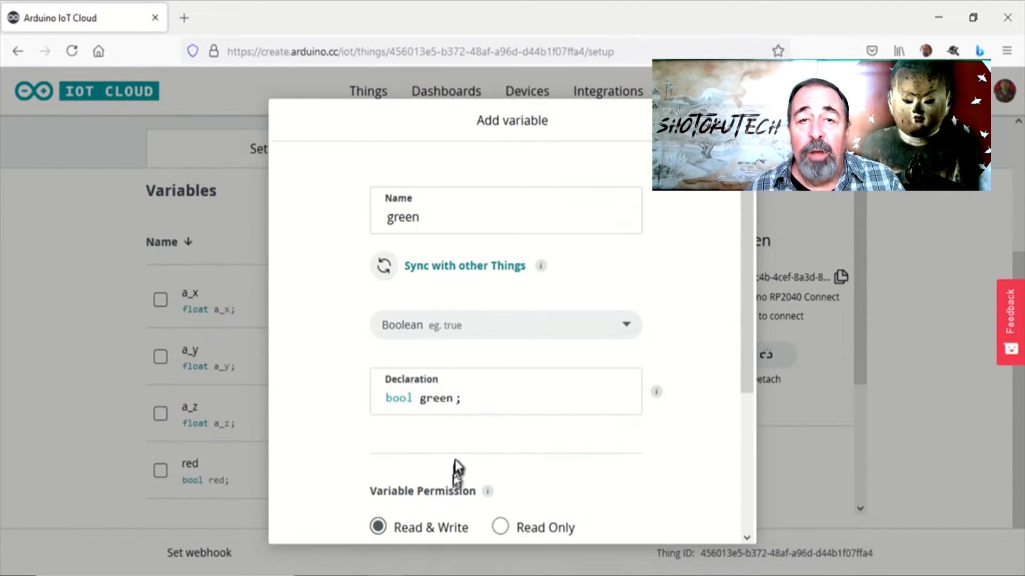
pyautogui.scroll(-3)
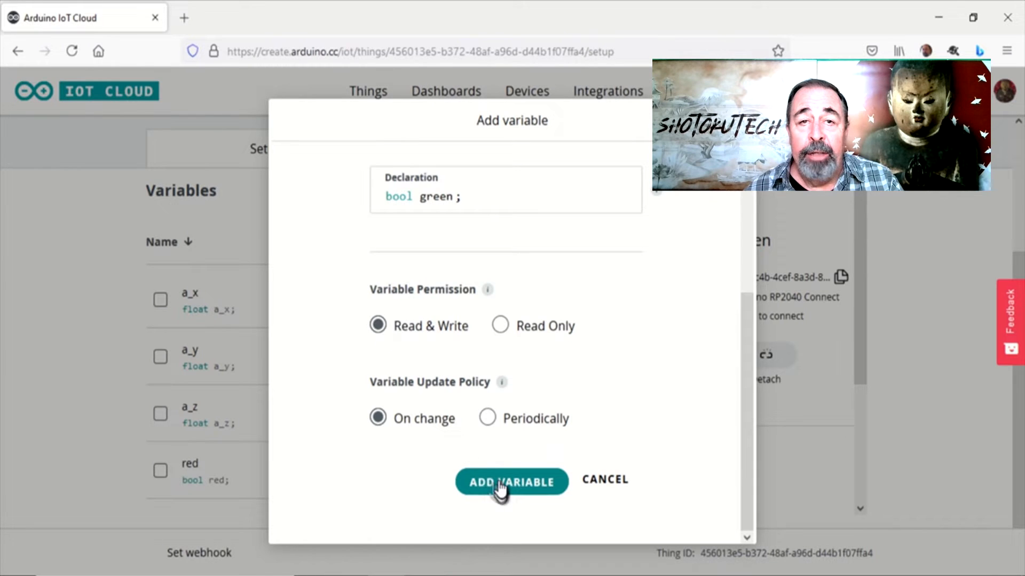
pyautogui.click(511, 482)
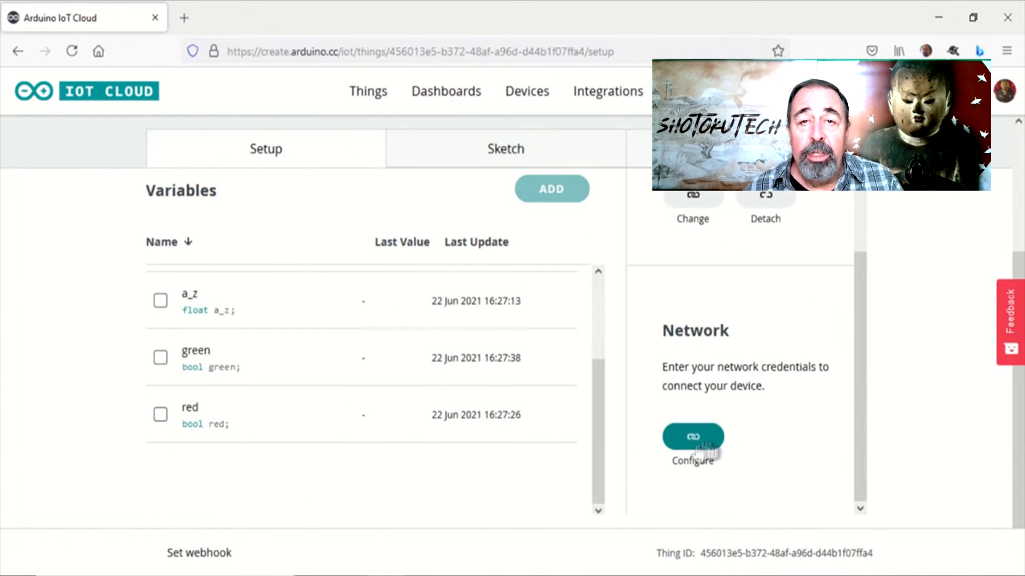
pyautogui.click(692, 436)
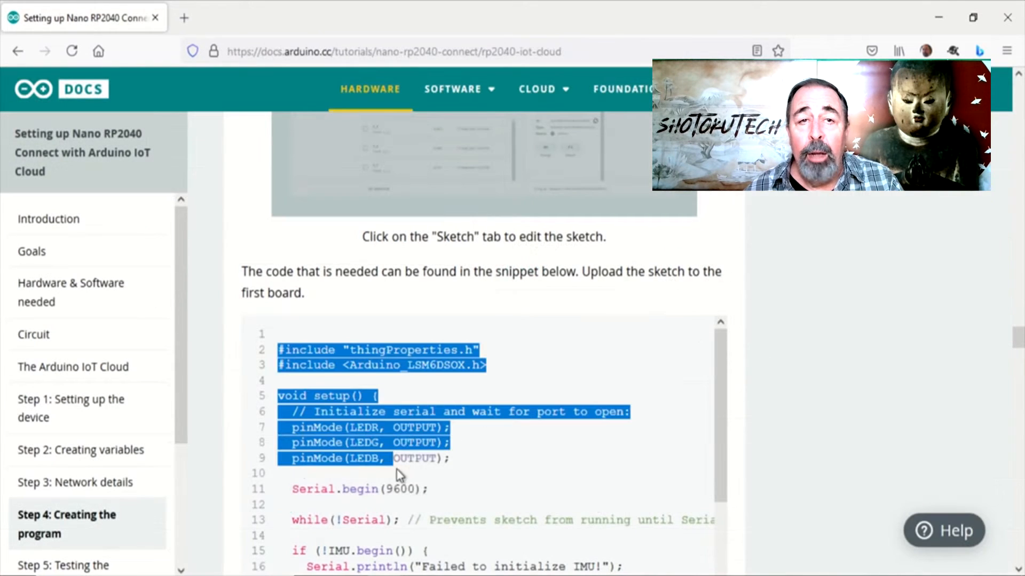
# Copy the tutorial's full Step 4 program code with the red, green and blue LED handlers.
pyautogui.scroll(-3)
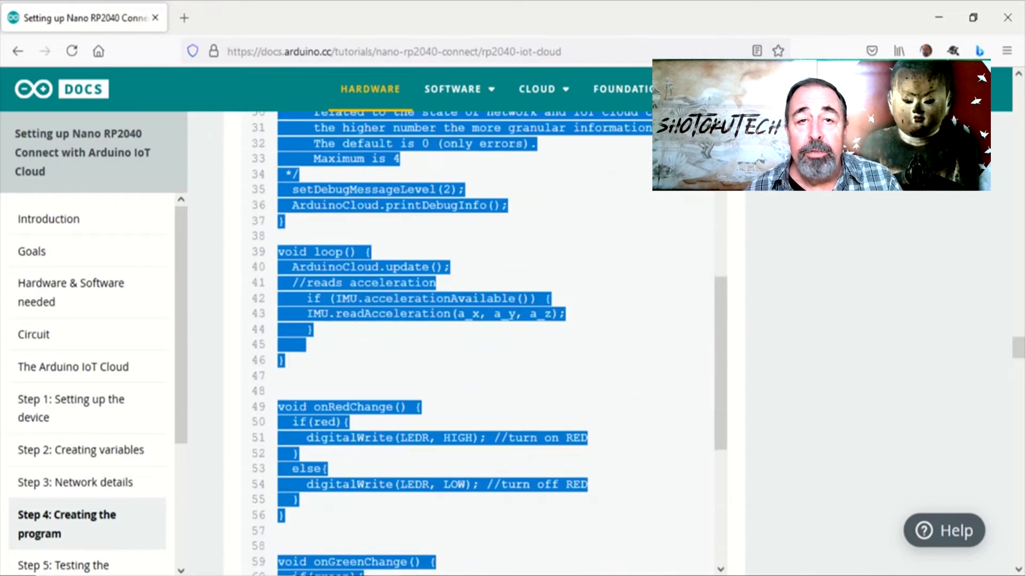
pyautogui.scroll(-3)
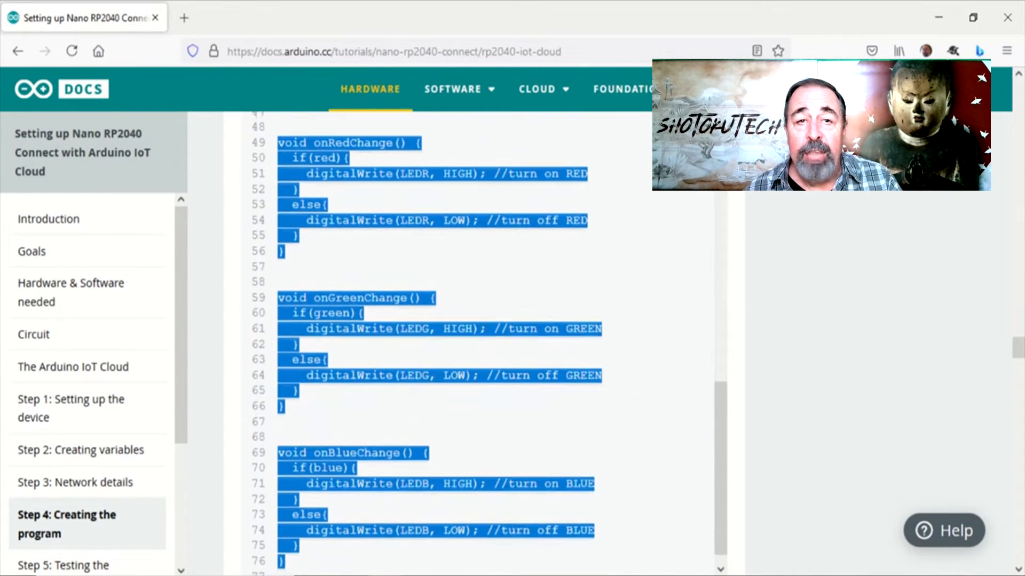
pyautogui.rightClick(438, 326)
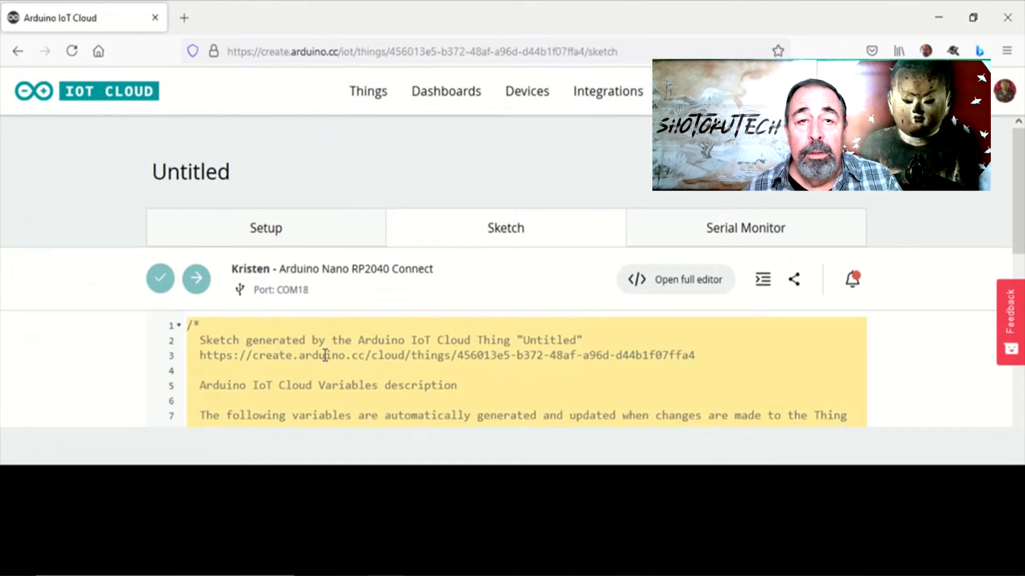
# Comment out pinMode(LEDB, OUTPUT) with // and wrap onBlueChange() in /* */.
pyautogui.scroll(-3)
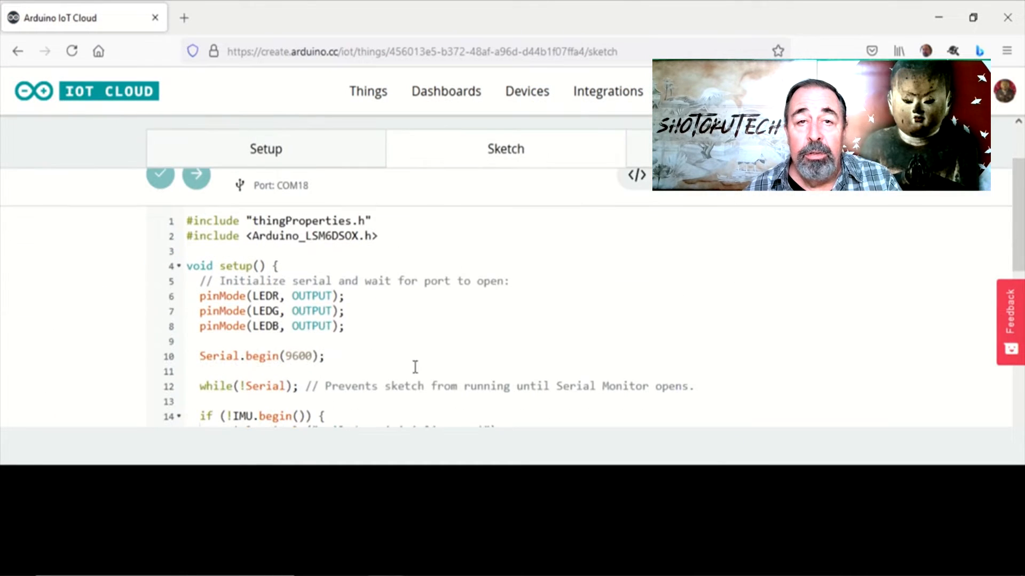
pyautogui.click(199, 326)
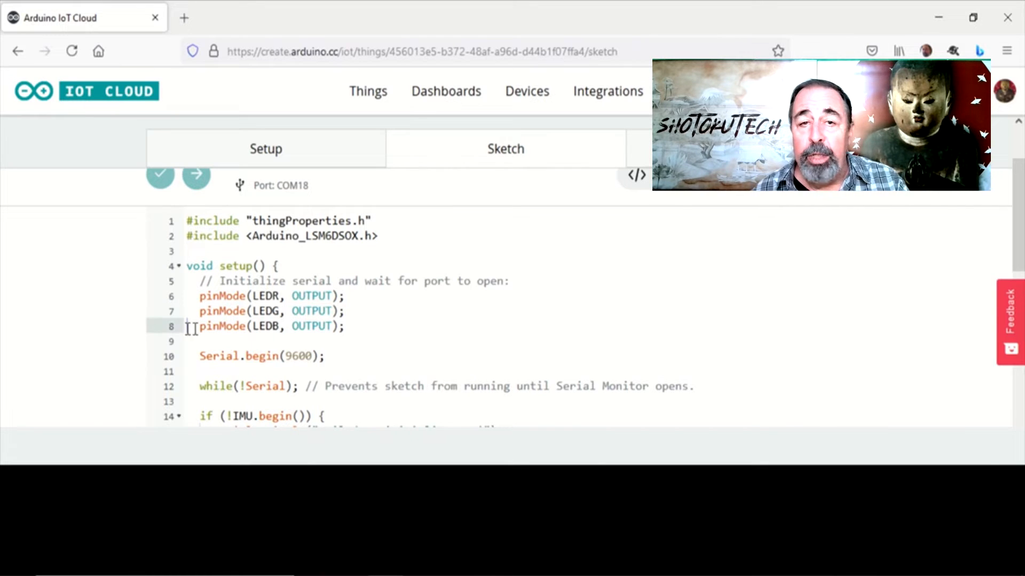
pyautogui.write('//')
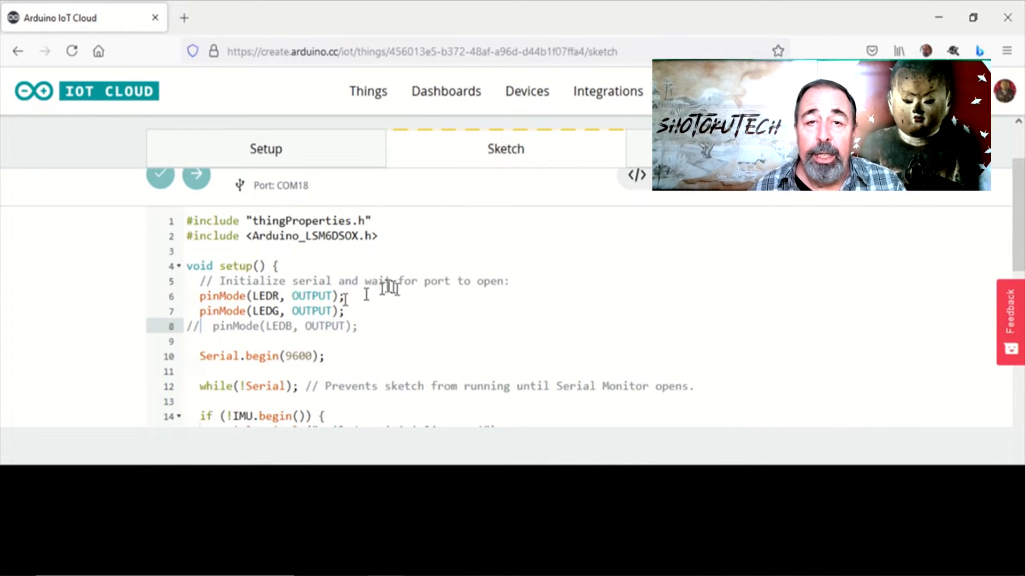
pyautogui.scroll(-3)
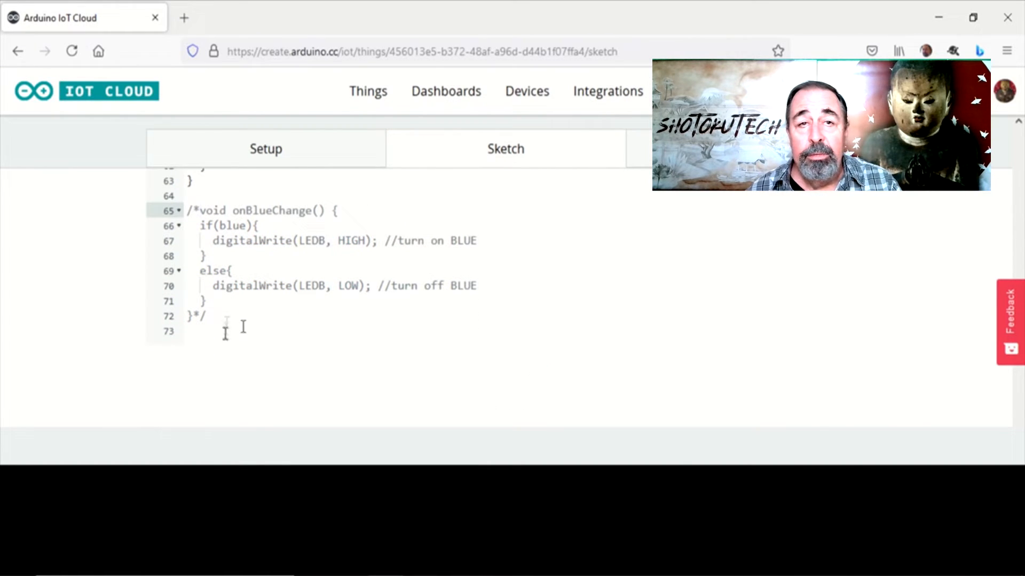
pyautogui.click(179, 278)
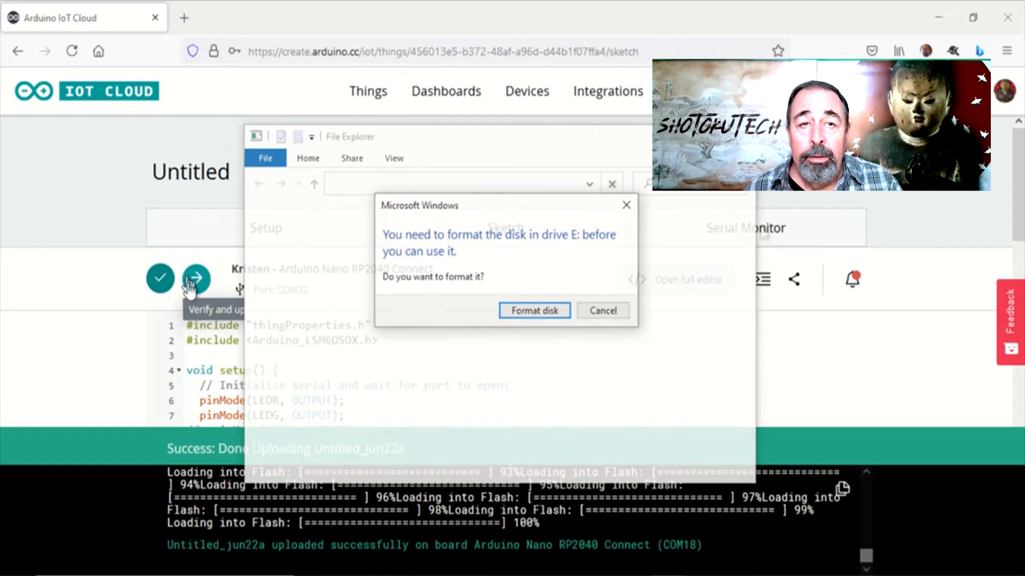
# Cancel the Windows format-disk prompt for the drive that appears after upload.
pyautogui.click(745, 227)
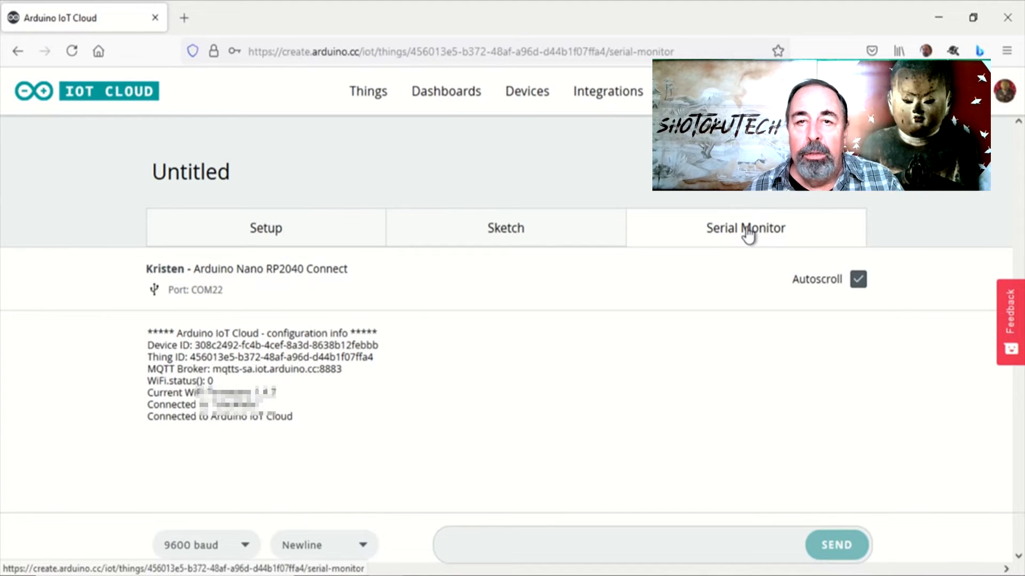
pyautogui.moveTo(446, 91)
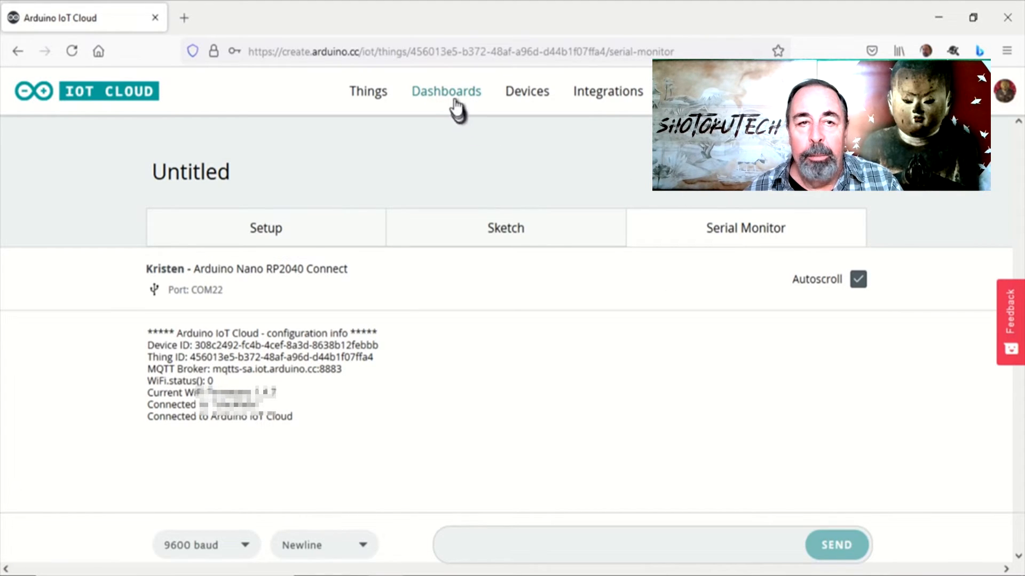
# Create a new dashboard and enter edit mode ready to add content.
pyautogui.click(446, 90)
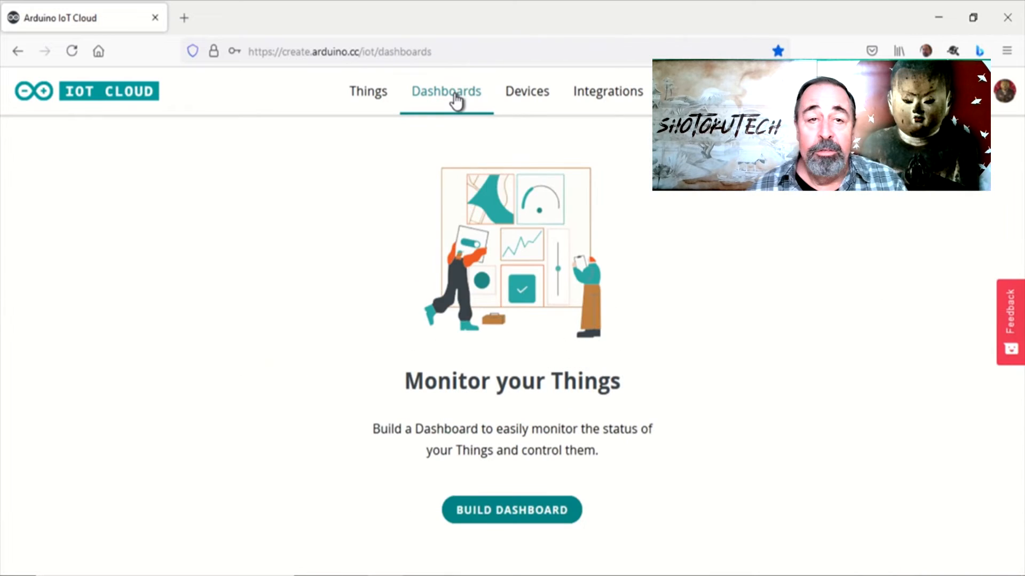
pyautogui.click(511, 510)
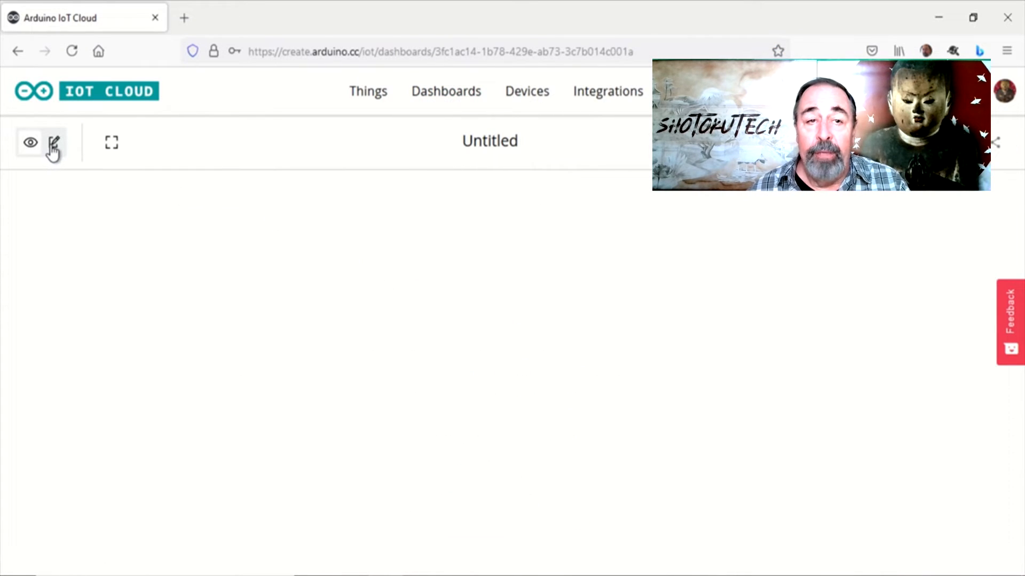
pyautogui.click(54, 142)
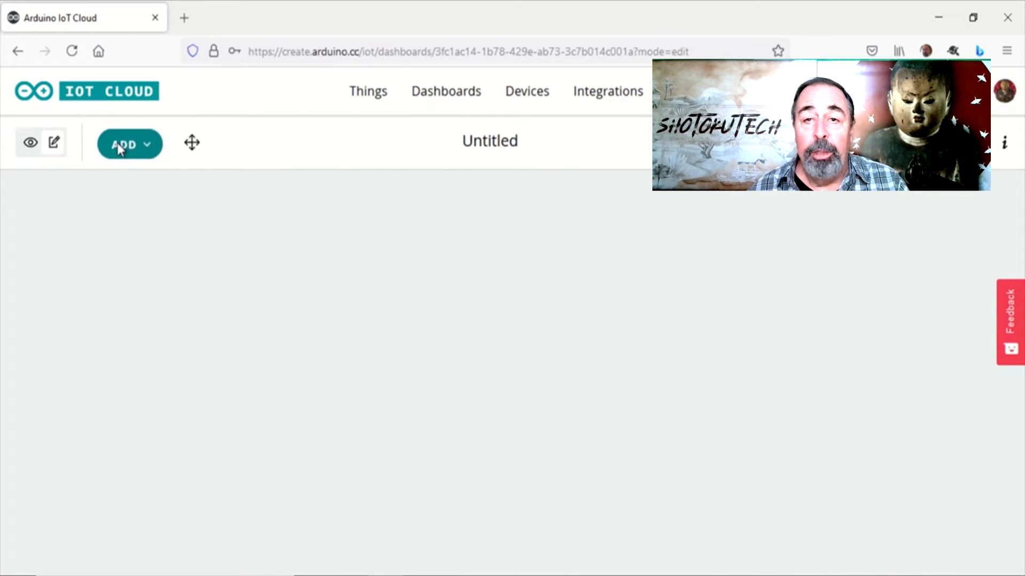
pyautogui.click(129, 143)
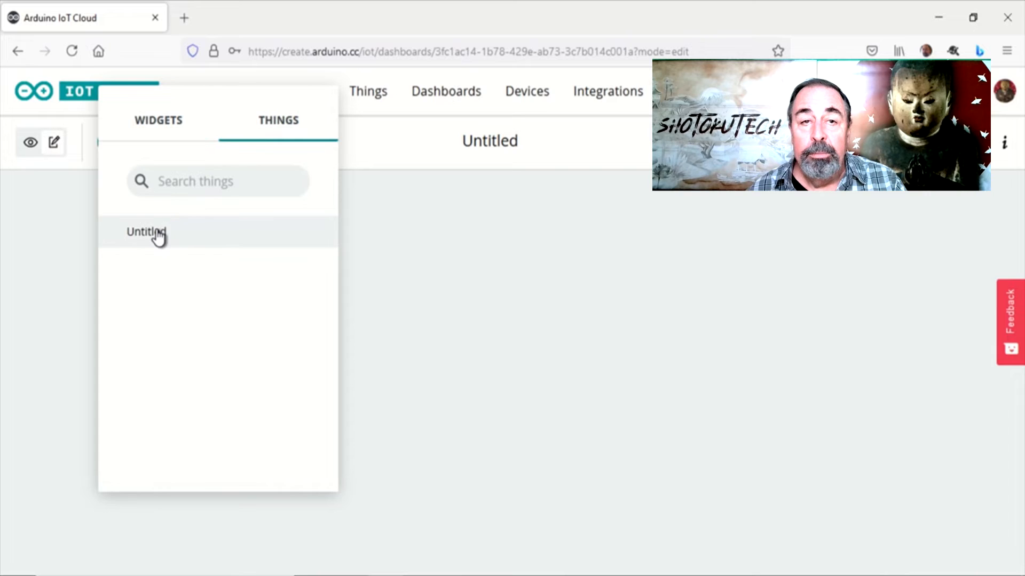
# Create widgets from the Untitled thing's five variables a_x, a_y, a_z, red and green.
pyautogui.click(146, 232)
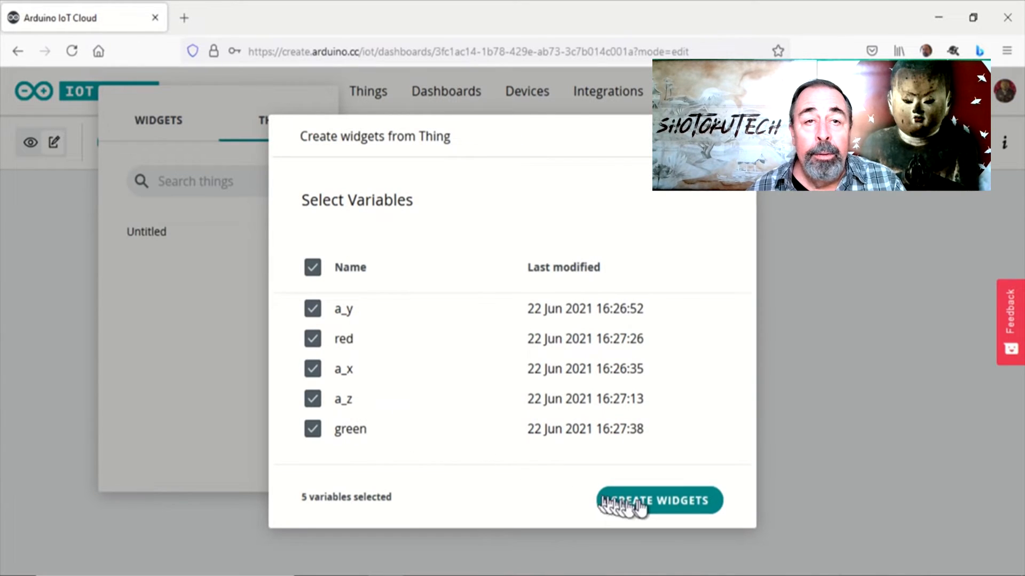
pyautogui.click(658, 501)
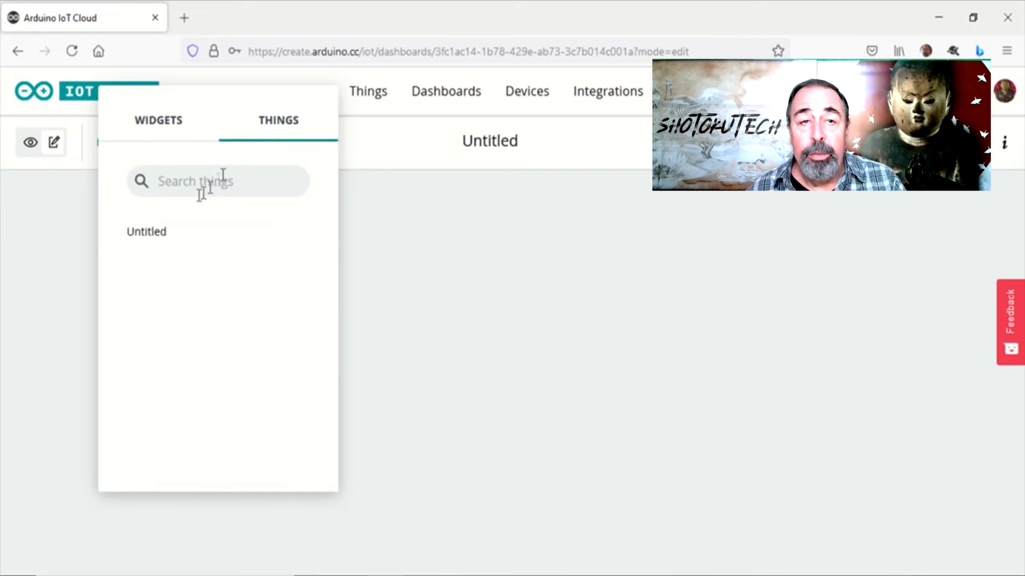
pyautogui.click(147, 232)
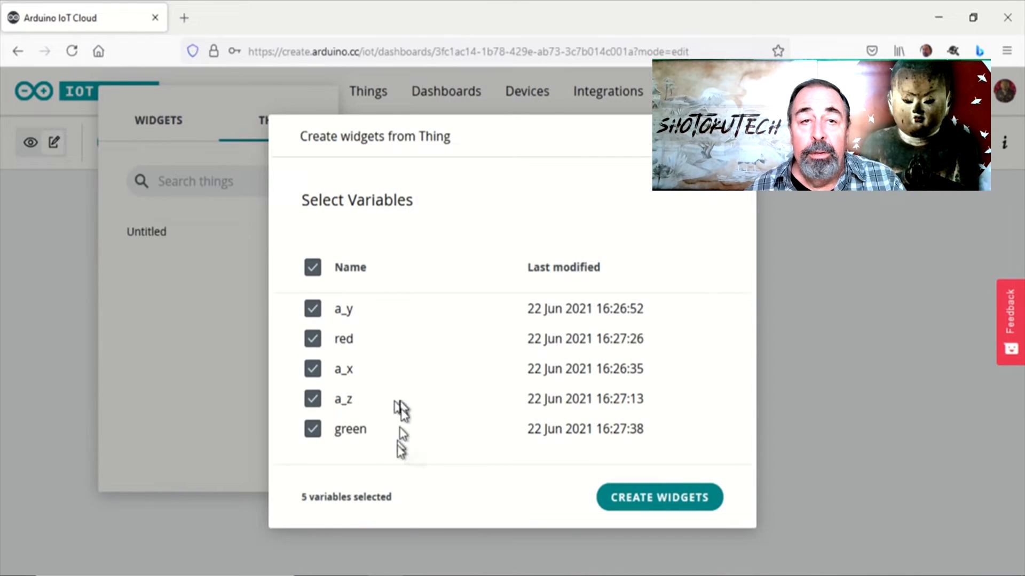
pyautogui.click(658, 497)
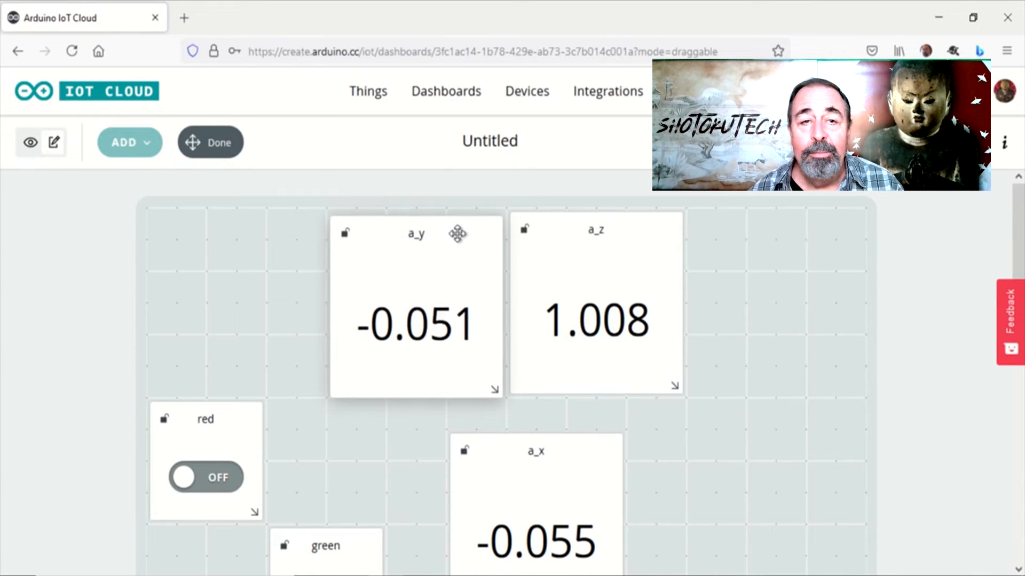
# Drag the a_x widget into the top row beside a_y and a_z and finish arranging.
pyautogui.moveTo(536, 450); pyautogui.dragTo(235, 235)
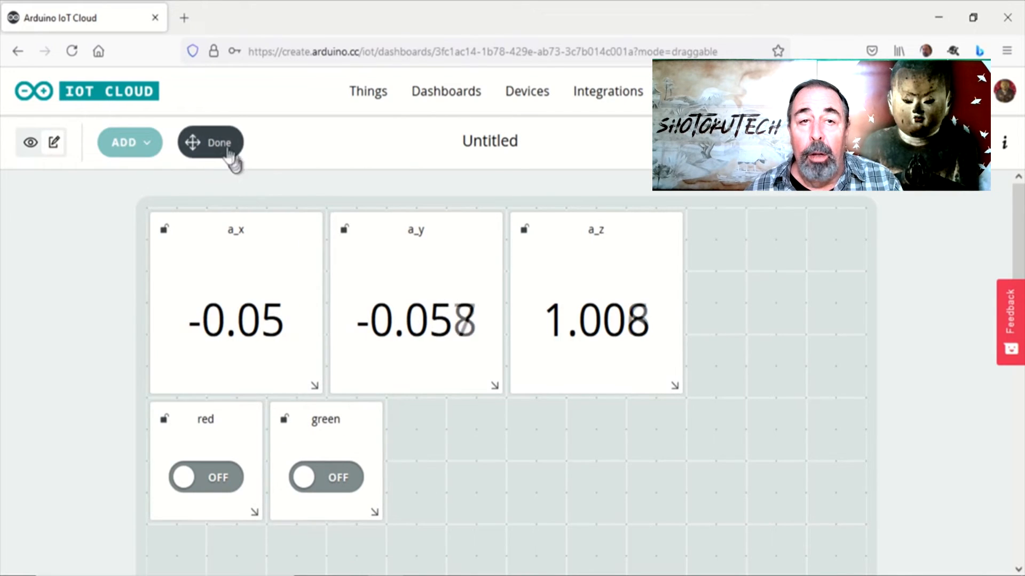
pyautogui.click(210, 142)
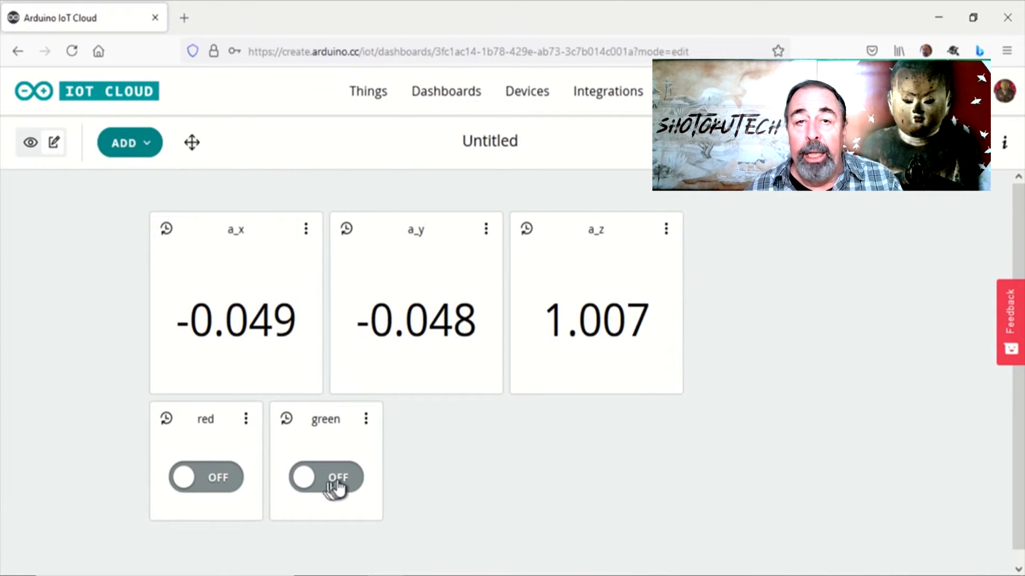
# Toggle the green and red switches to test them, leaving both LEDs on.
pyautogui.click(304, 479)
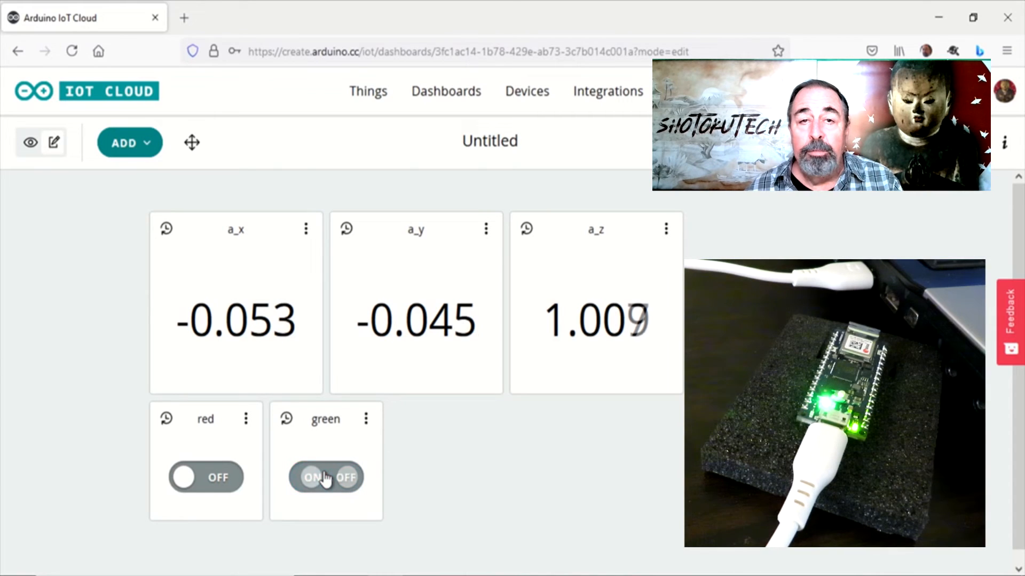
pyautogui.click(325, 477)
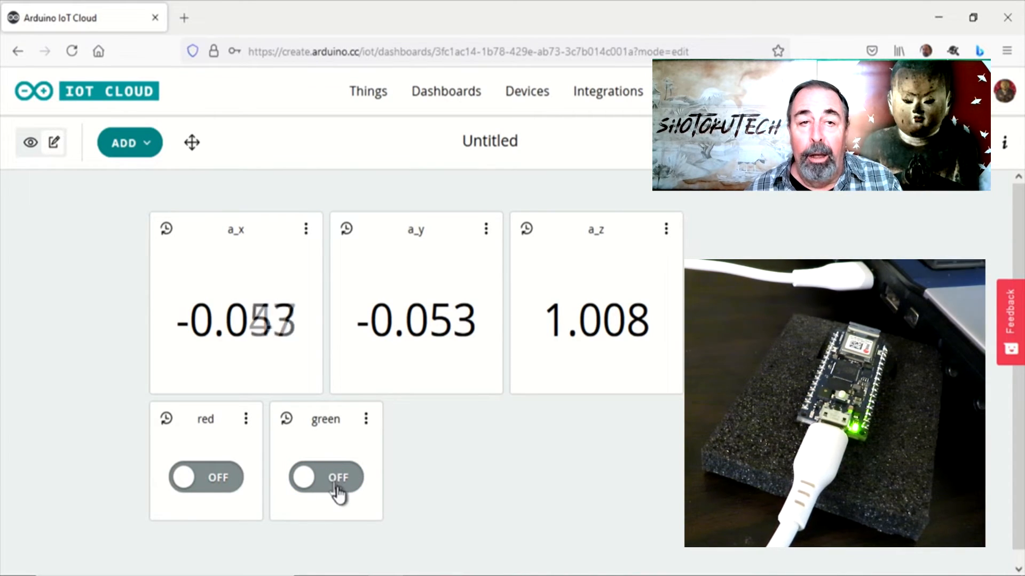
pyautogui.click(326, 477)
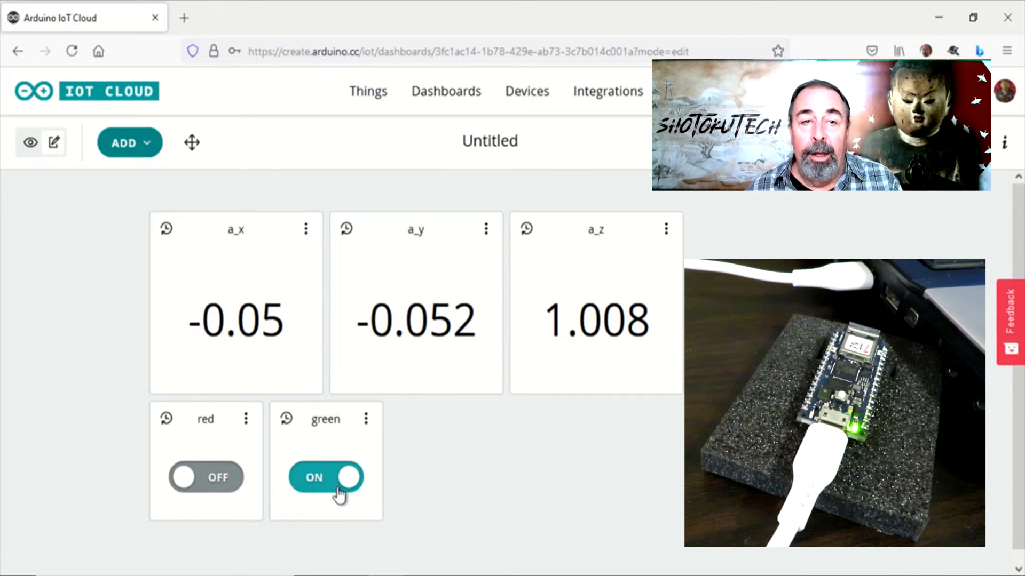
pyautogui.click(326, 477)
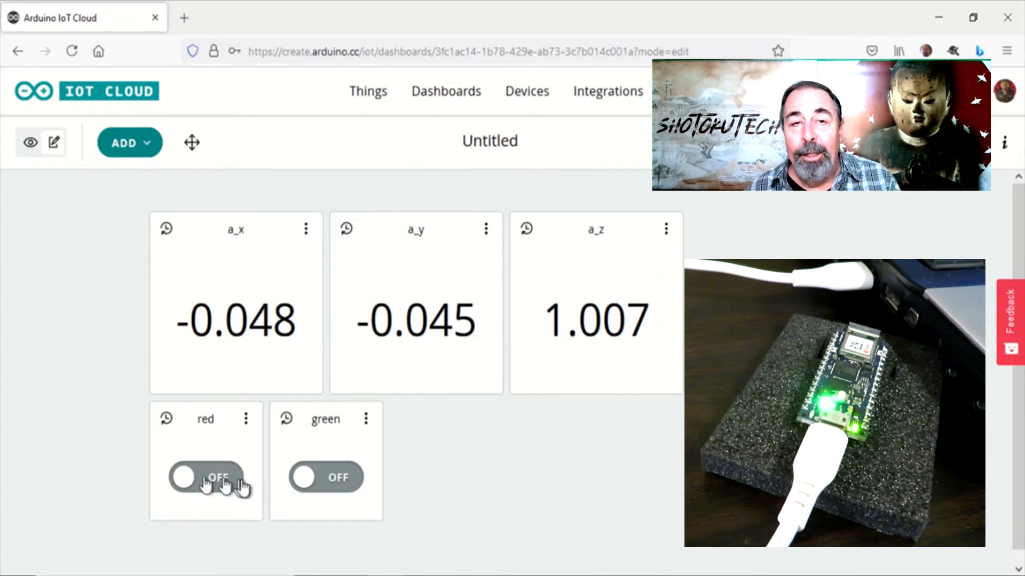
pyautogui.click(206, 477)
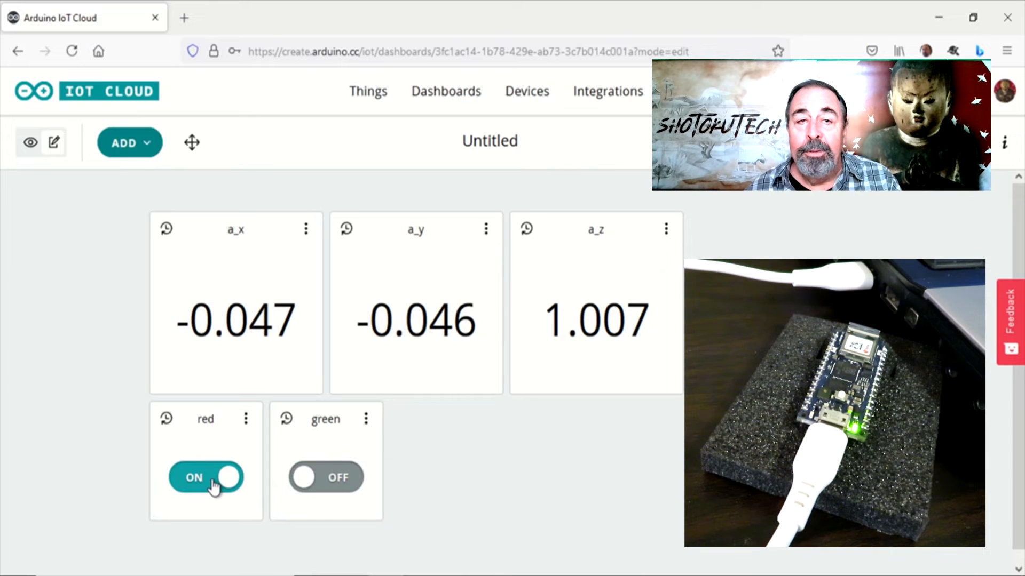
pyautogui.click(206, 477)
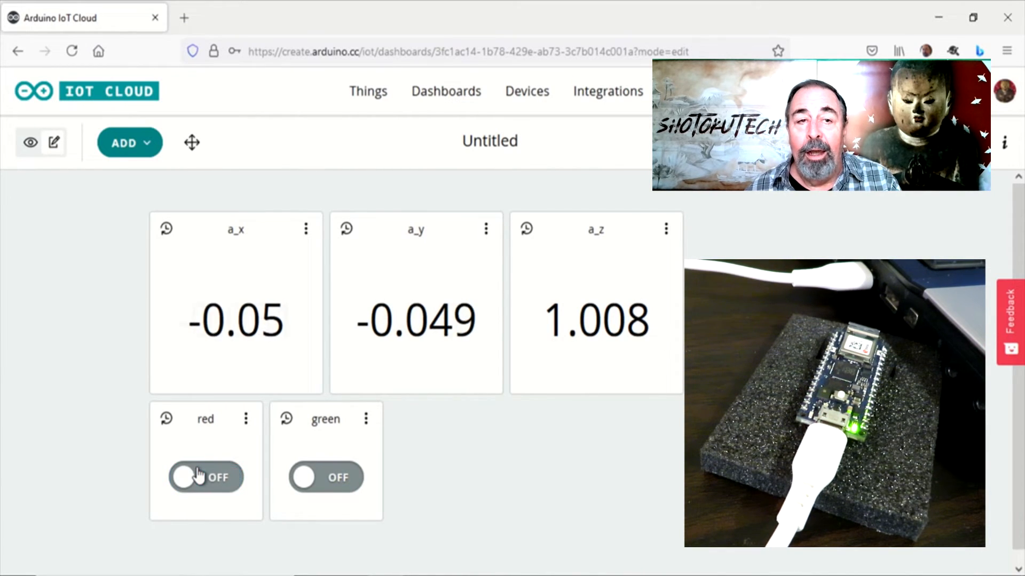
pyautogui.click(206, 477)
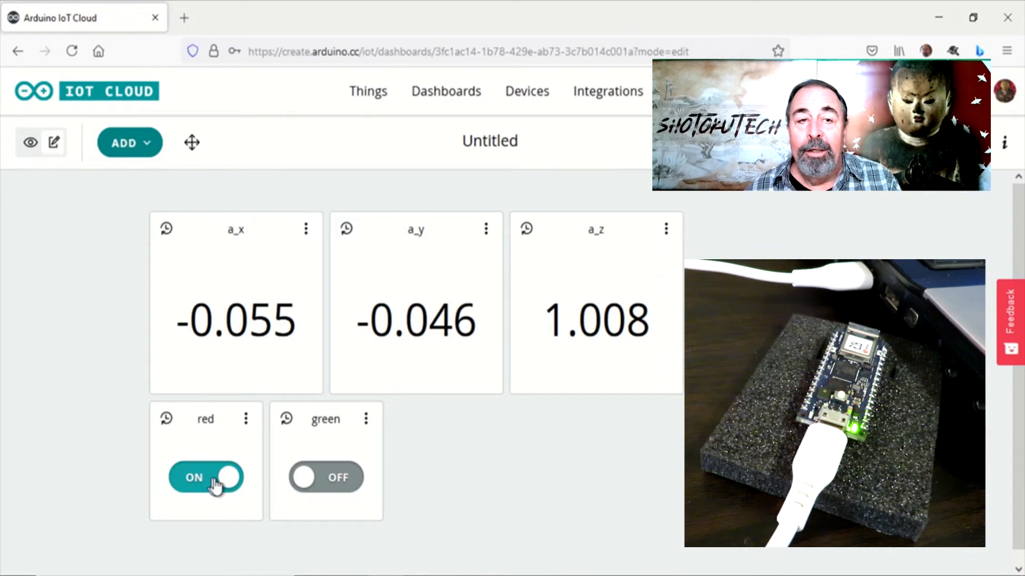
pyautogui.click(326, 477)
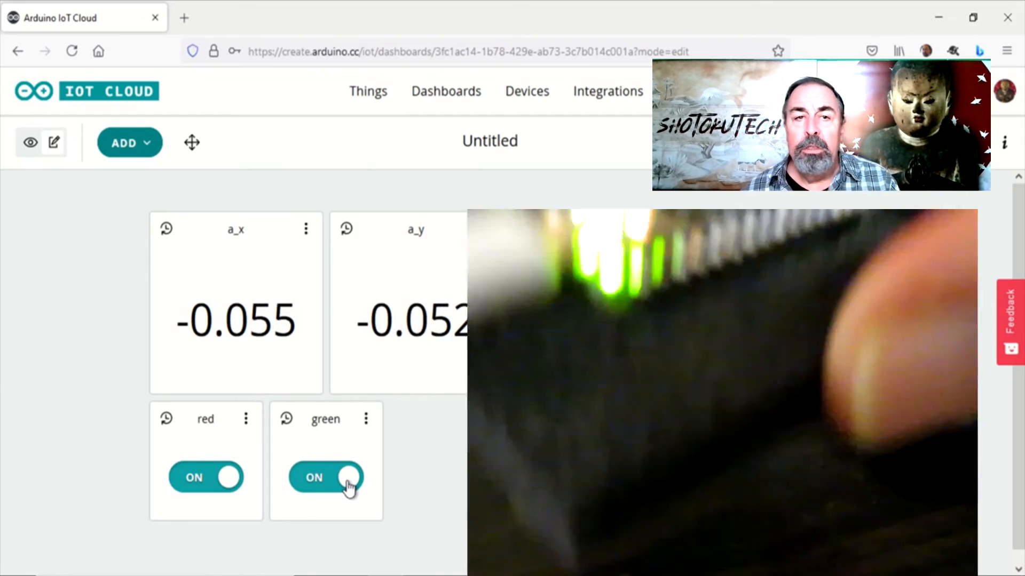
# Switch the green and red LEDs off and go to the Devices list showing Kristen offline.
pyautogui.click(324, 477)
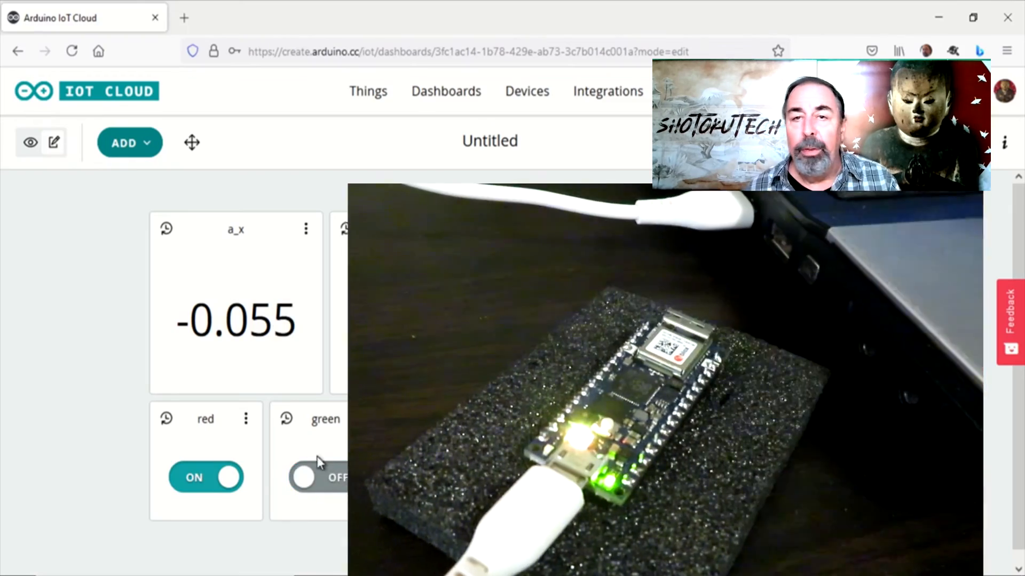
pyautogui.click(206, 477)
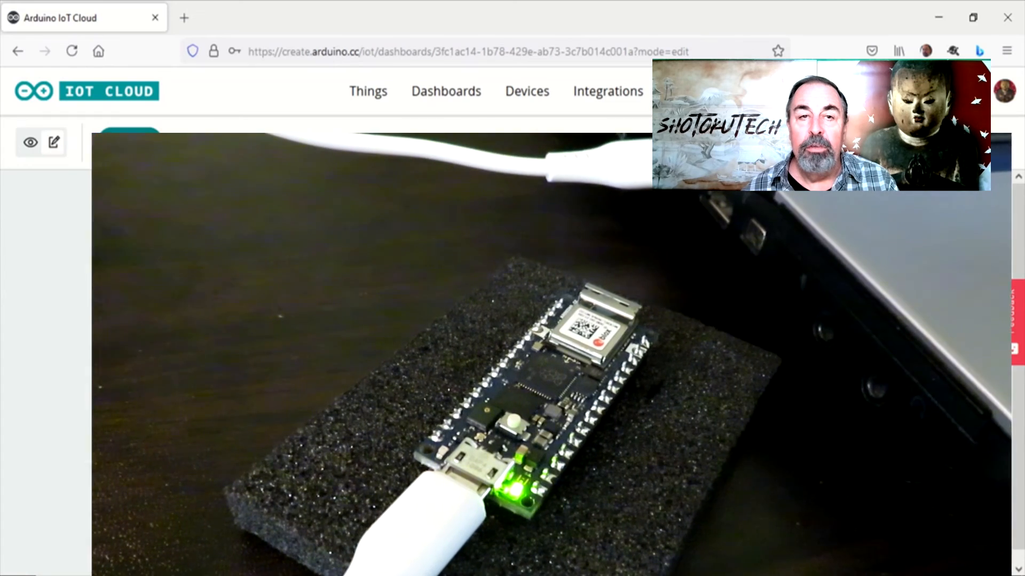
pyautogui.click(526, 91)
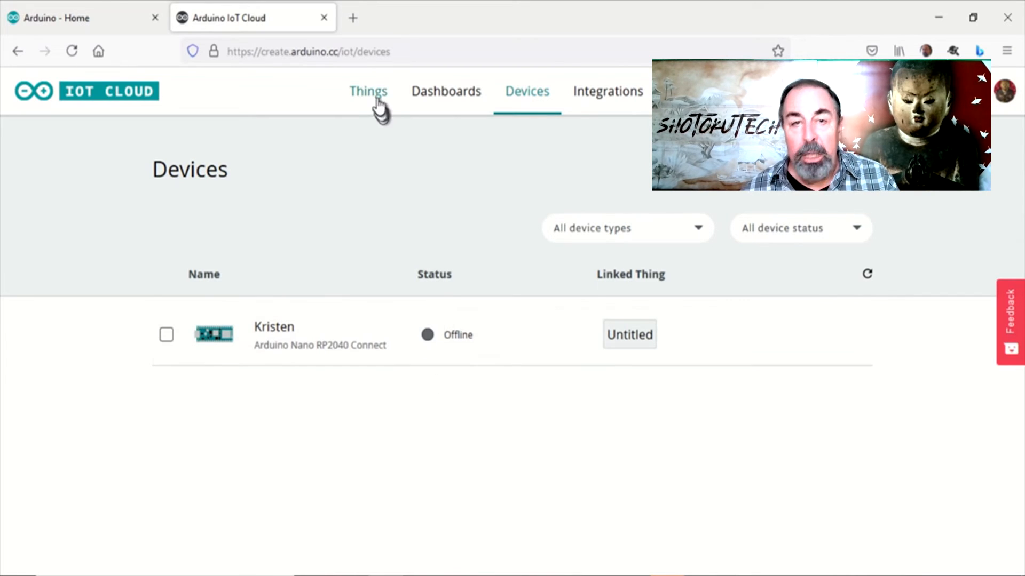
# View the Untitled thing's Serial Monitor configuration output, then return to the Things list.
pyautogui.click(368, 90)
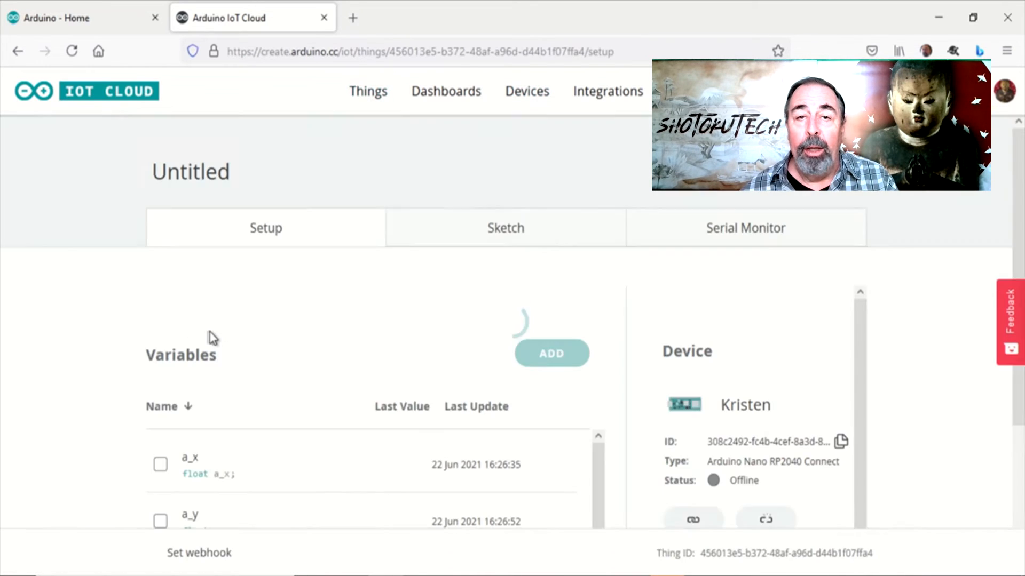
pyautogui.click(745, 228)
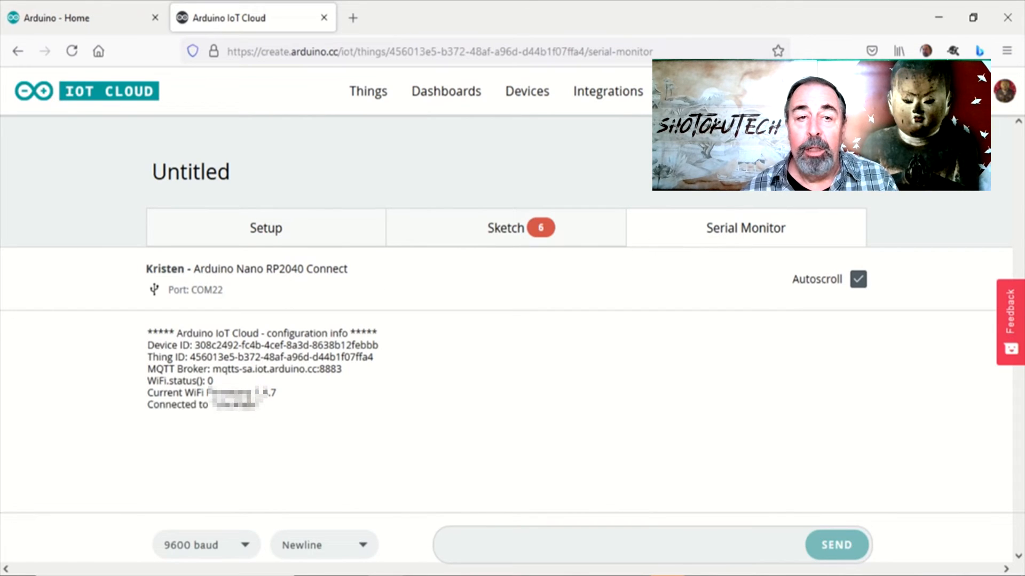
pyautogui.click(367, 91)
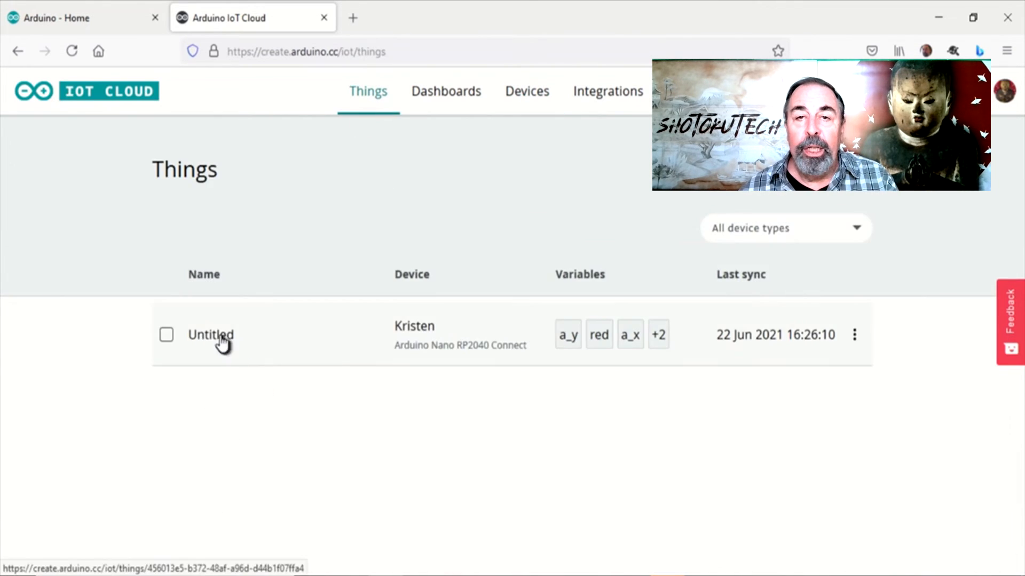
# Comment out the while(!Serial) line, upload the sketch to the board and view the Serial Monitor.
pyautogui.click(211, 334)
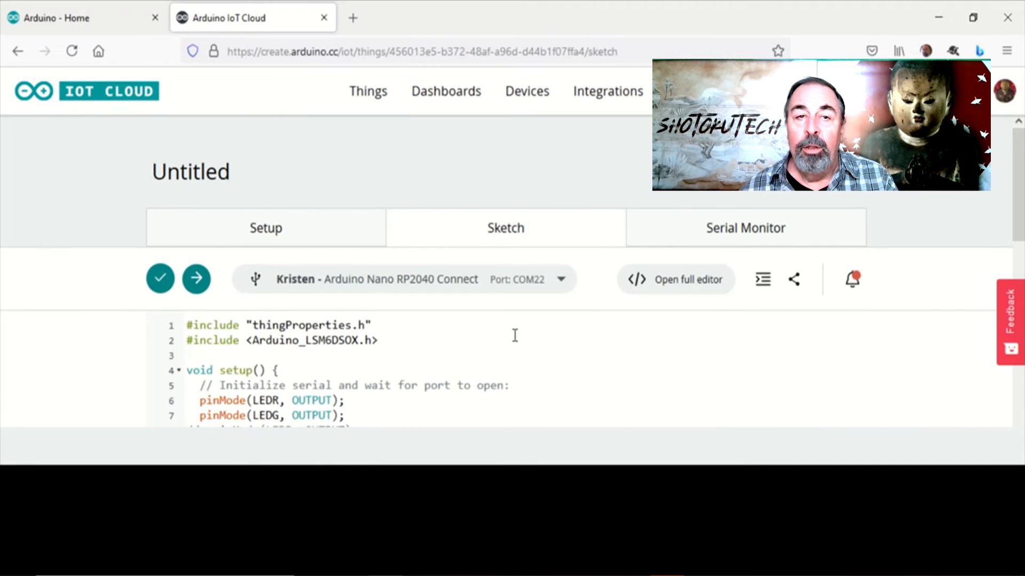
pyautogui.scroll(-3)
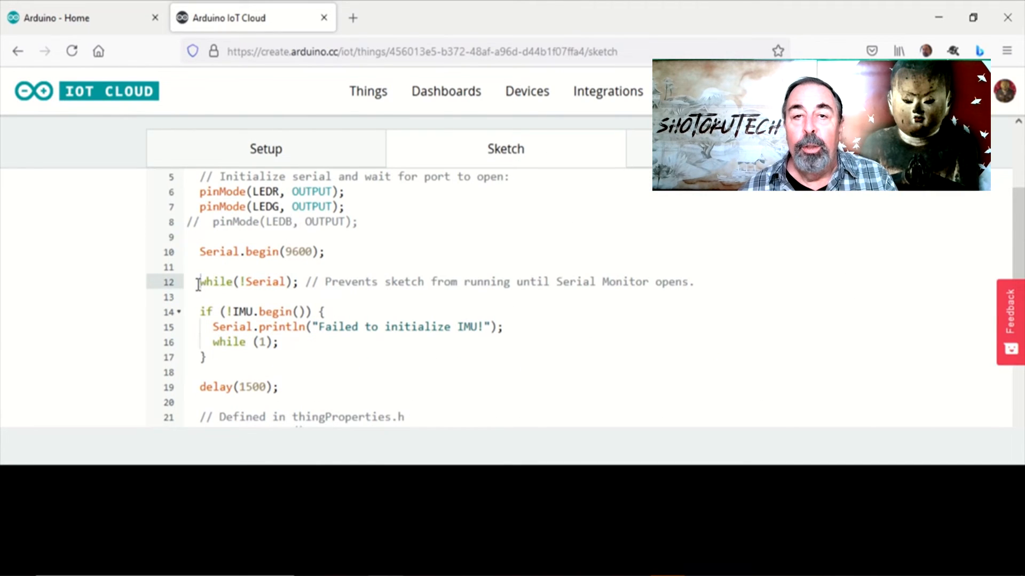
pyautogui.write('//')
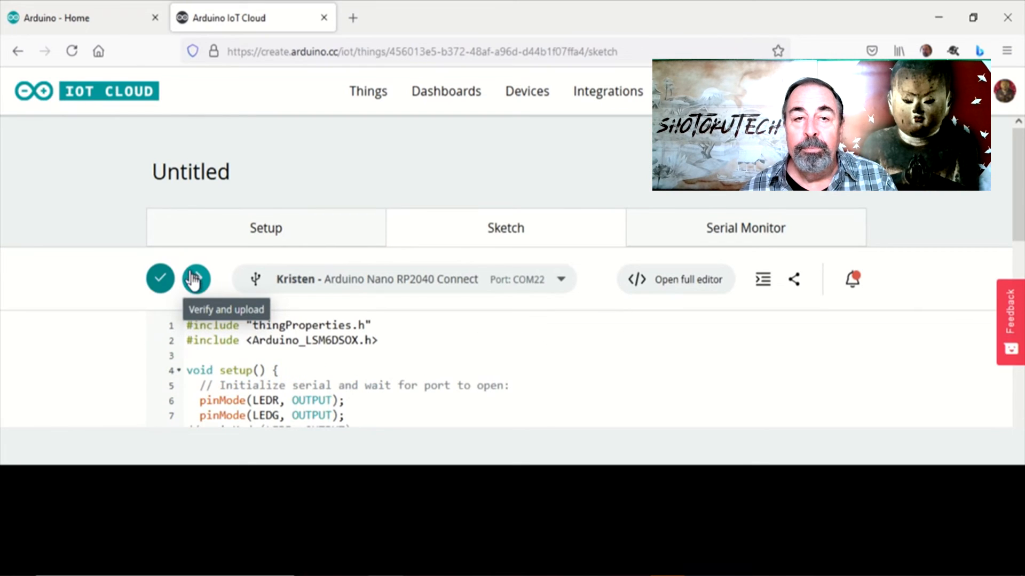
pyautogui.click(195, 278)
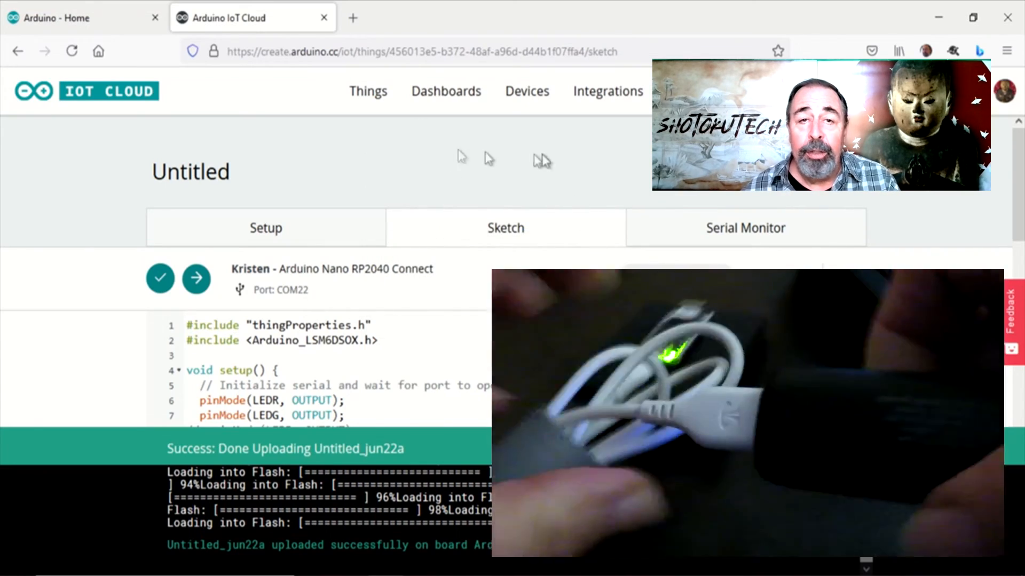
pyautogui.click(744, 227)
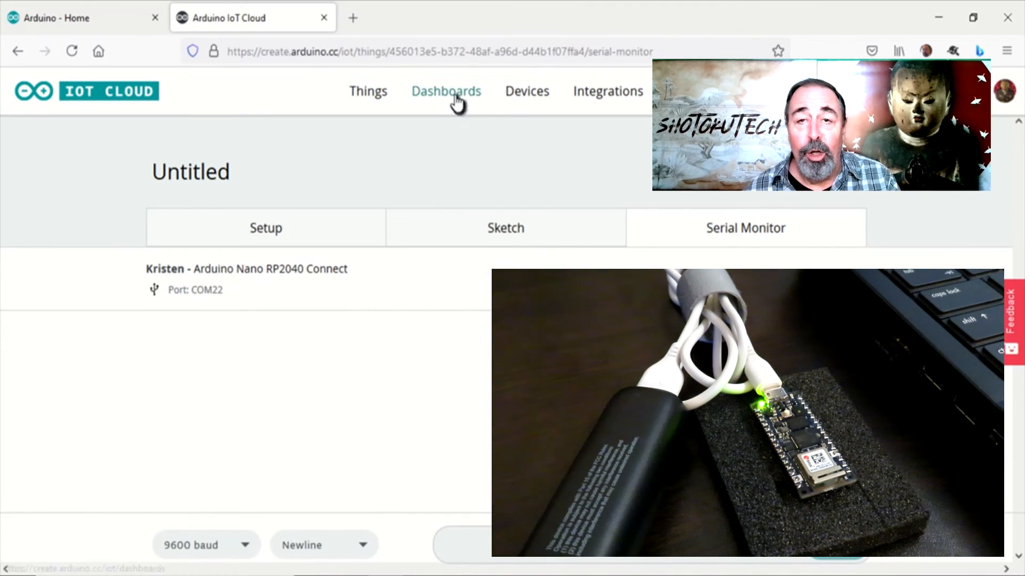
# Check the thing's Setup shows device Kristen online, review the sketch, and go to Dashboards.
pyautogui.click(446, 91)
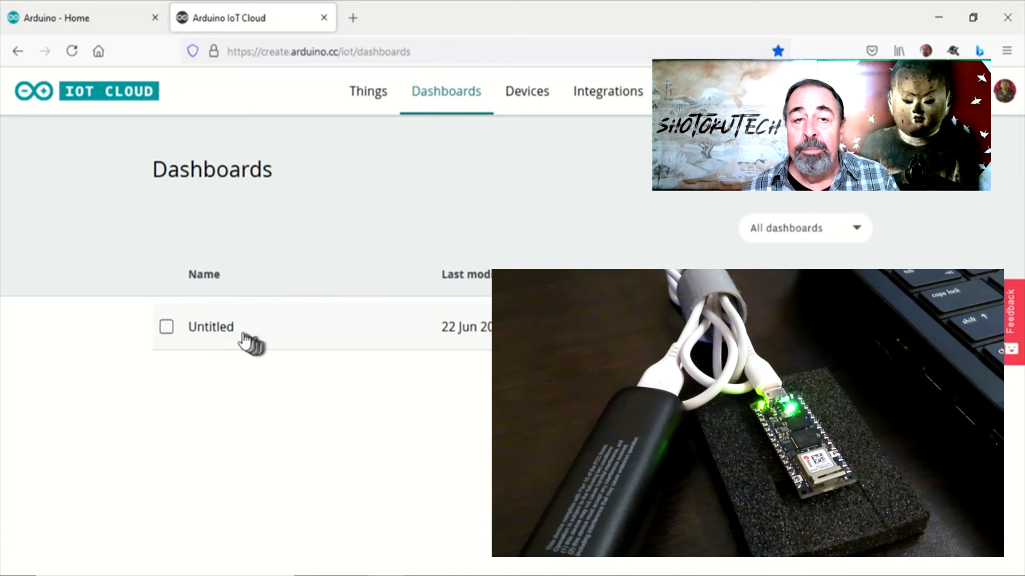
pyautogui.click(210, 327)
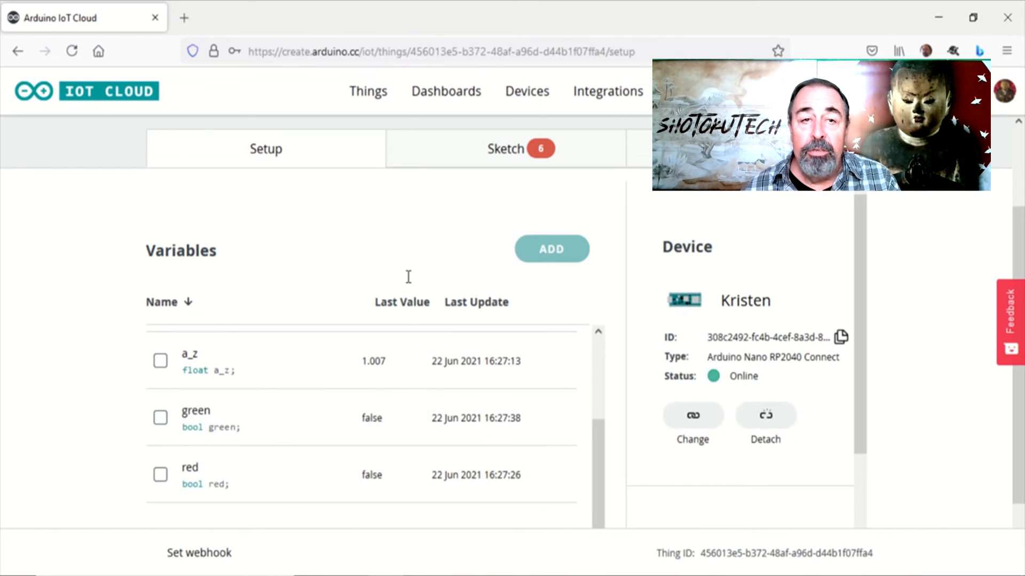
pyautogui.scroll(-3)
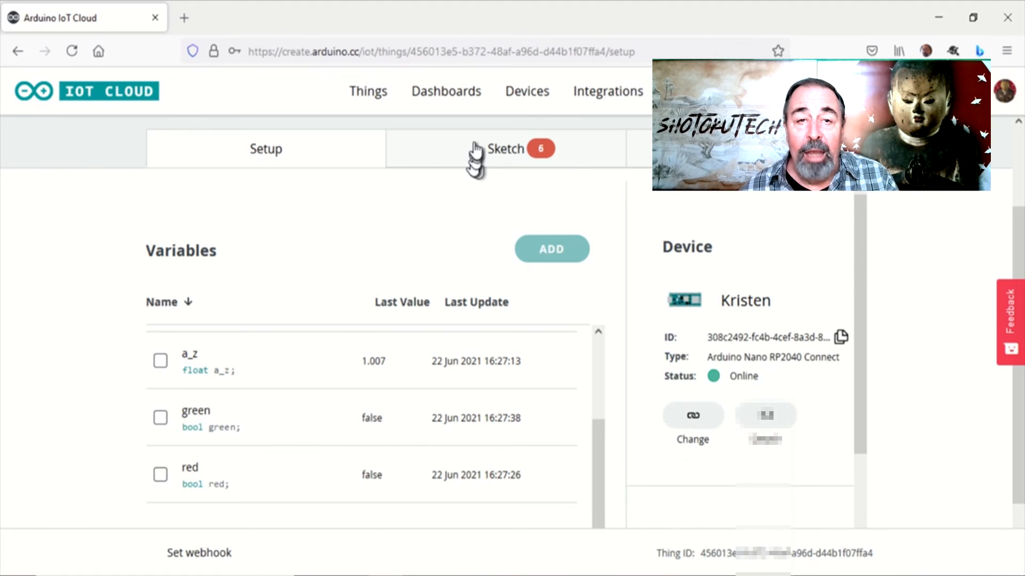
pyautogui.click(504, 148)
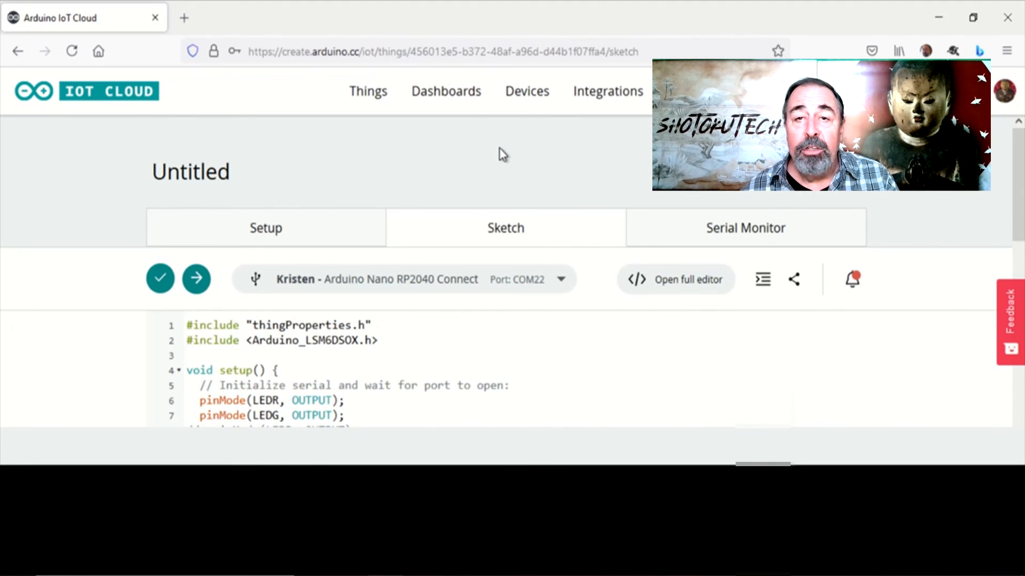
pyautogui.scroll(-3)
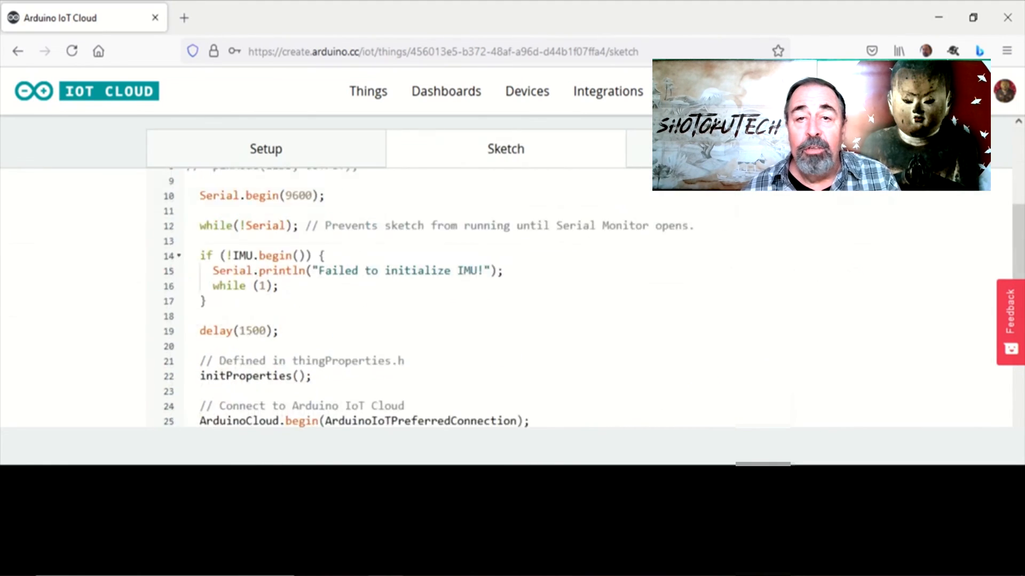
pyautogui.click(446, 90)
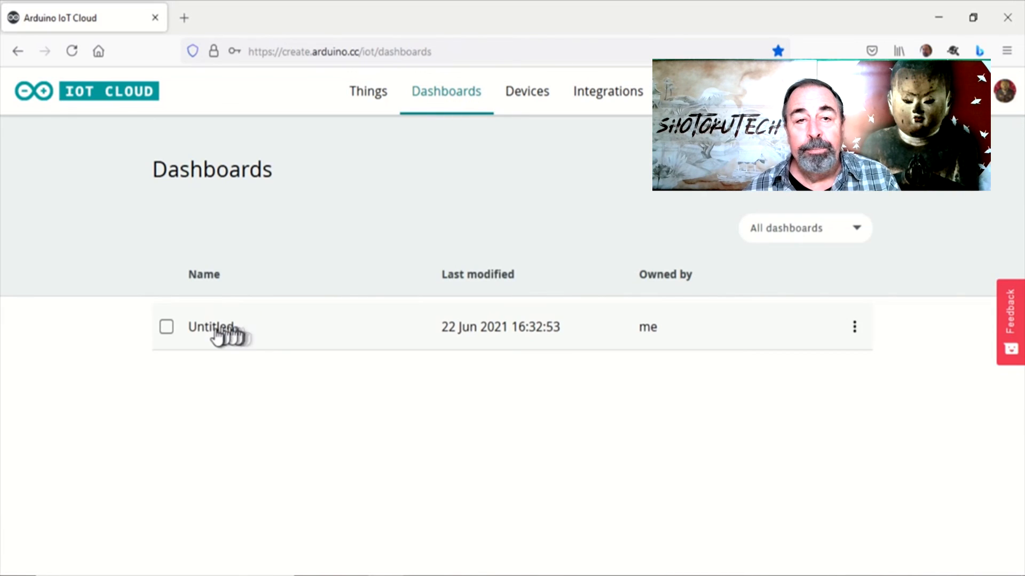
# Reopen the Untitled dashboard in edit mode, then visit the Azure IoT Hub and AWS IoT console tabs.
pyautogui.click(210, 327)
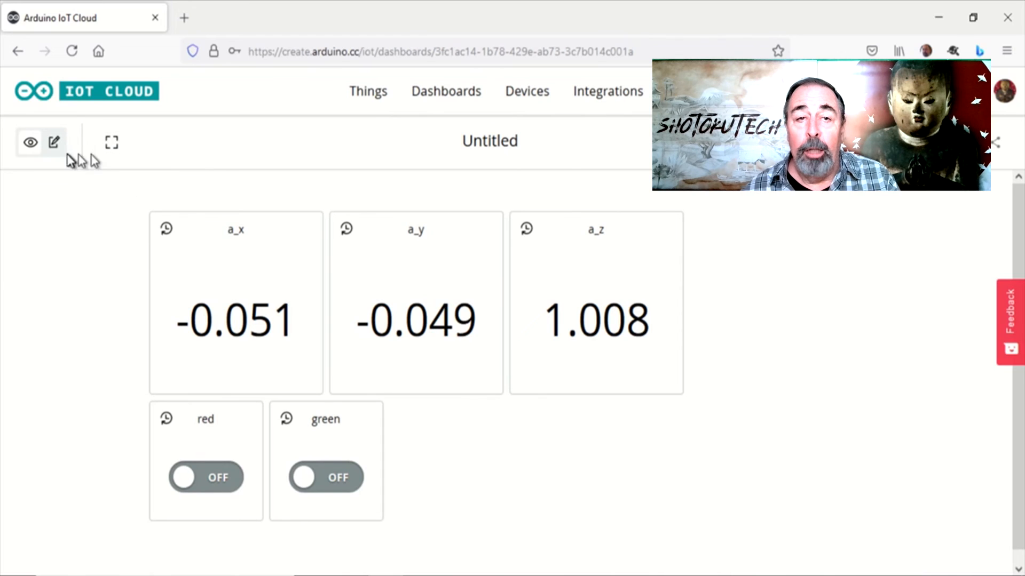
pyautogui.click(55, 142)
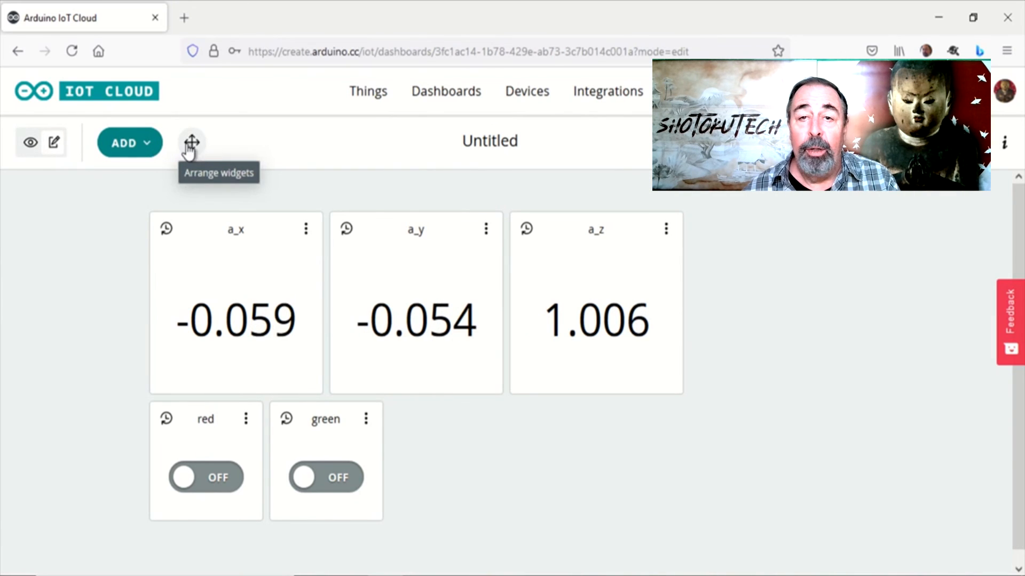
pyautogui.click(71, 18)
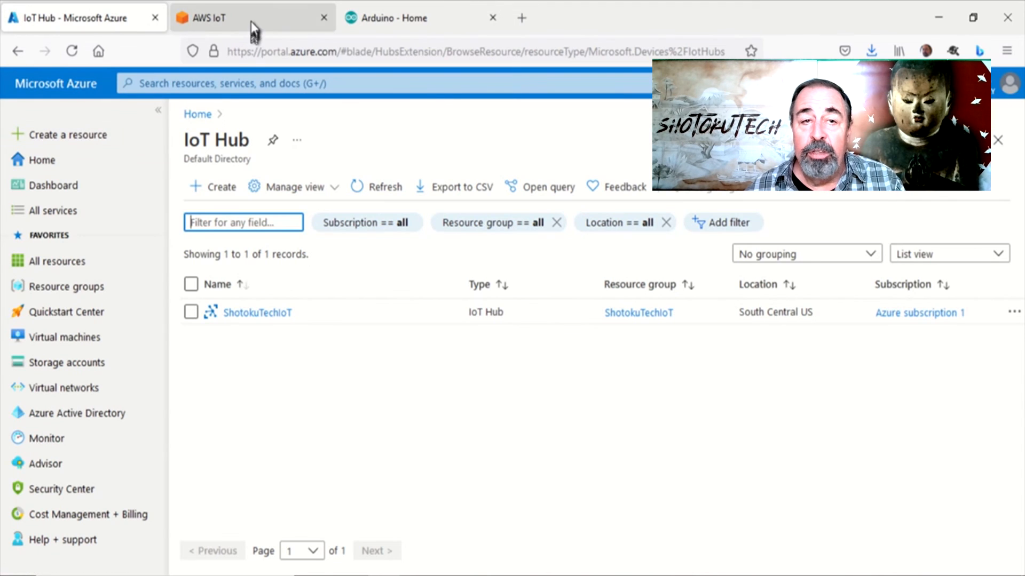
pyautogui.click(252, 18)
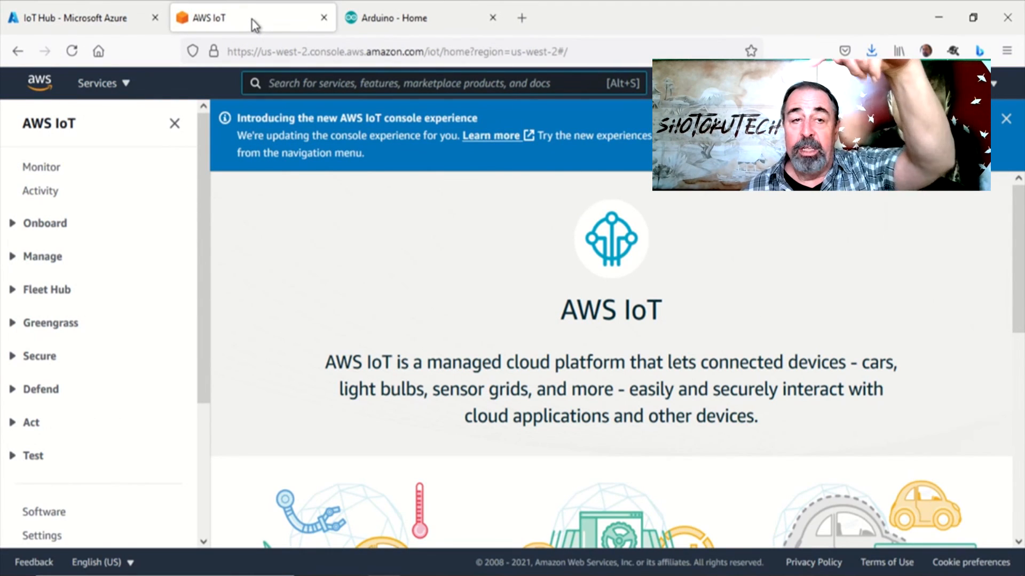